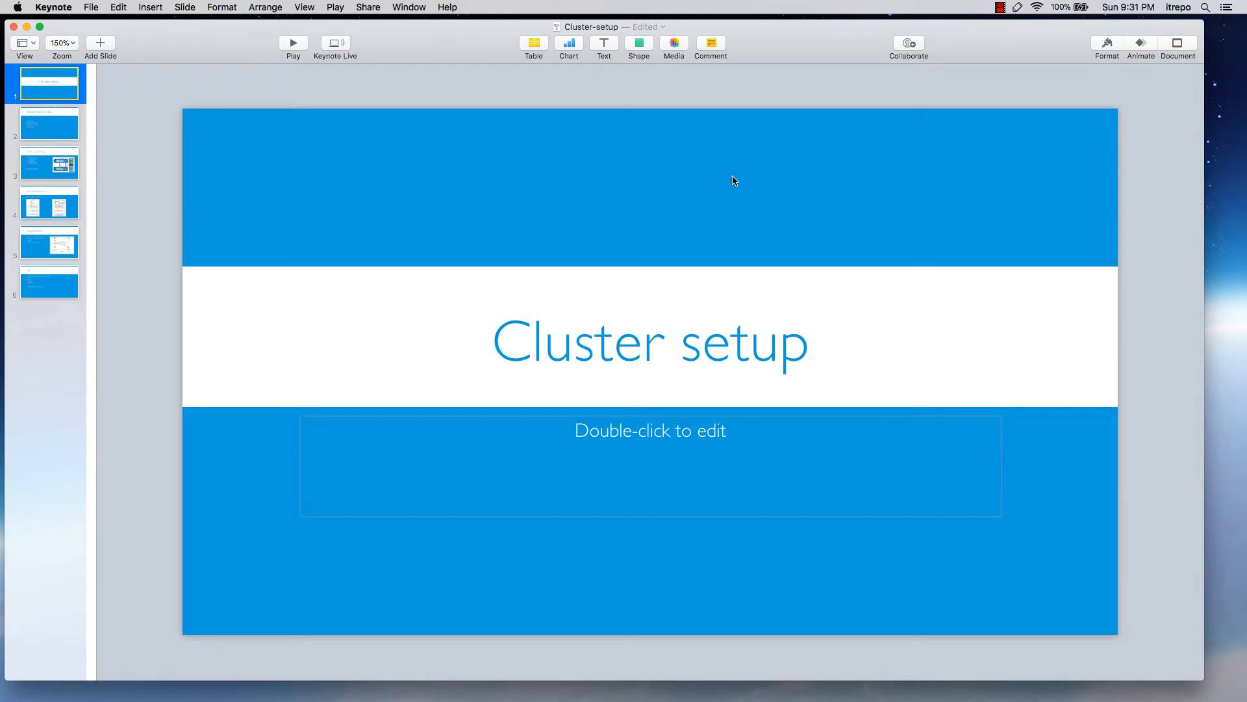
Select slide 2, 'Different method for setup', in the slide navigator
left_click(48, 123)
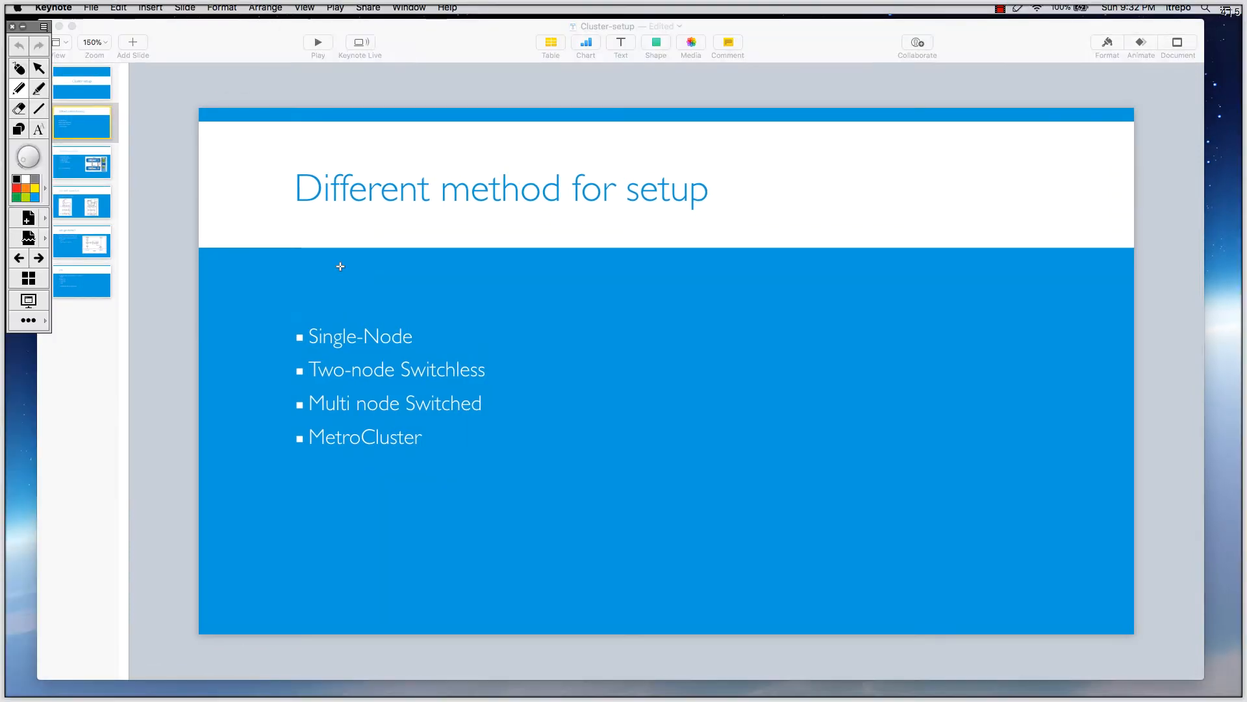
mouse_move(247, 591)
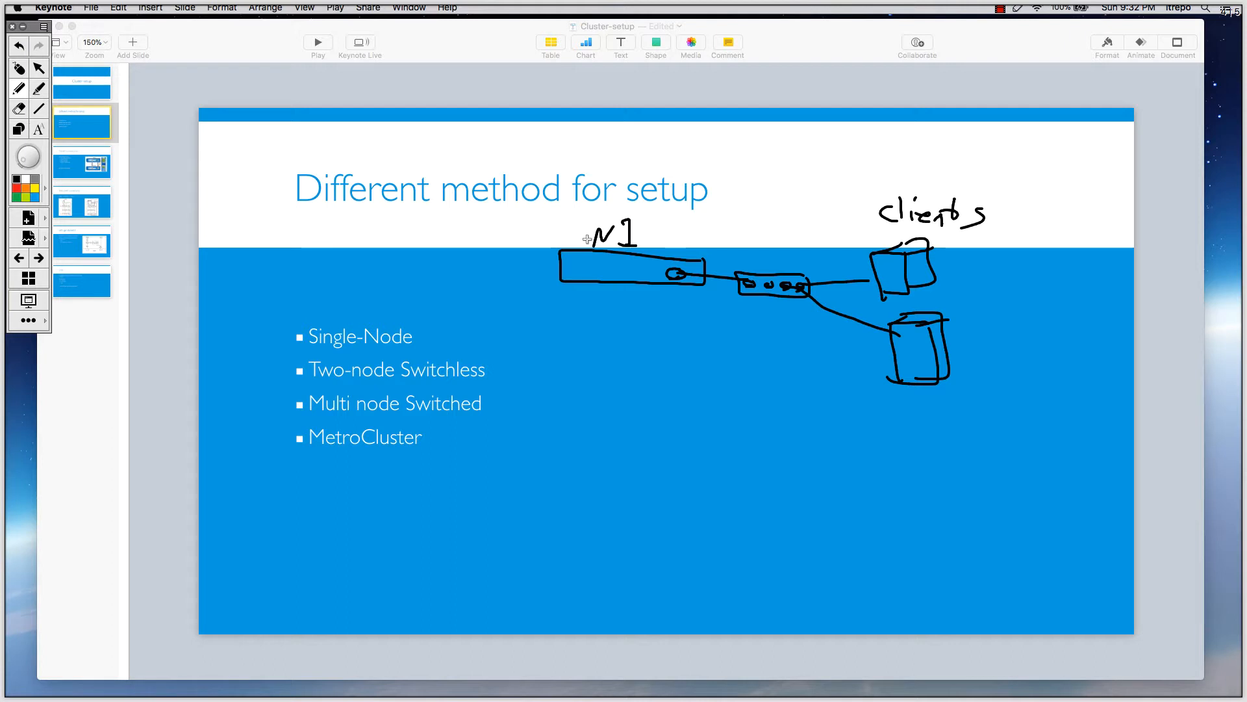
mouse_move(577, 258)
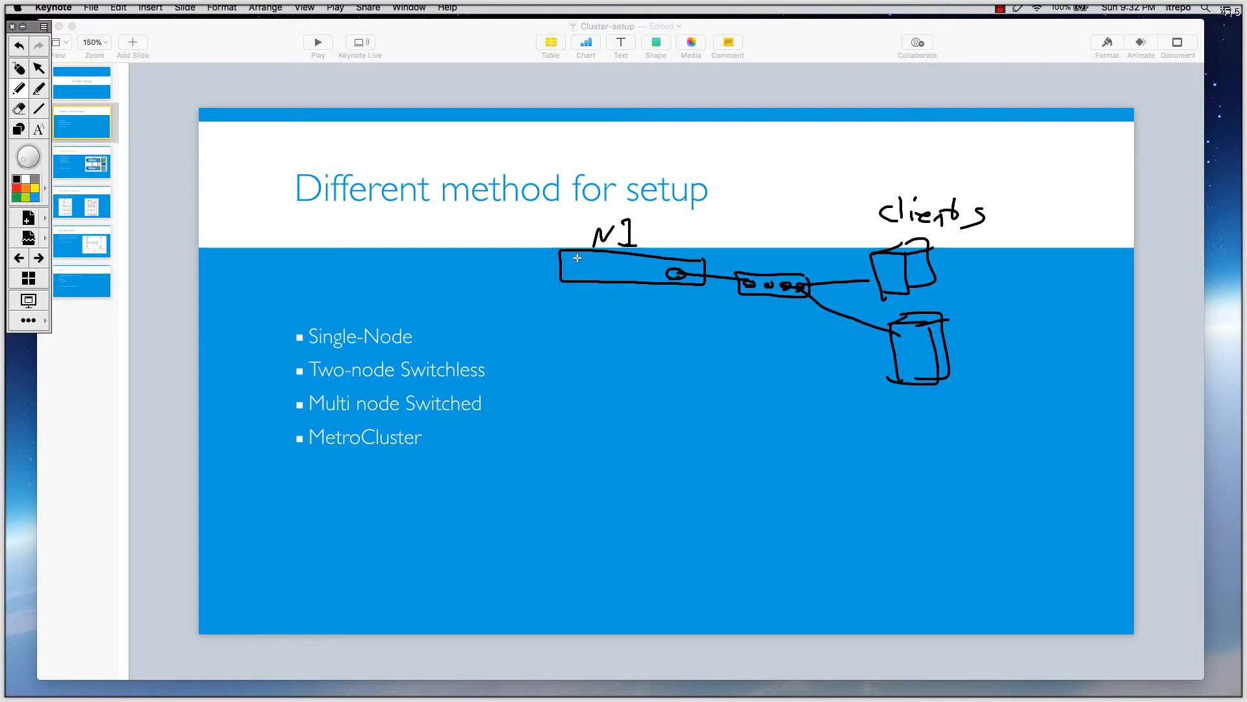
mouse_move(561, 263)
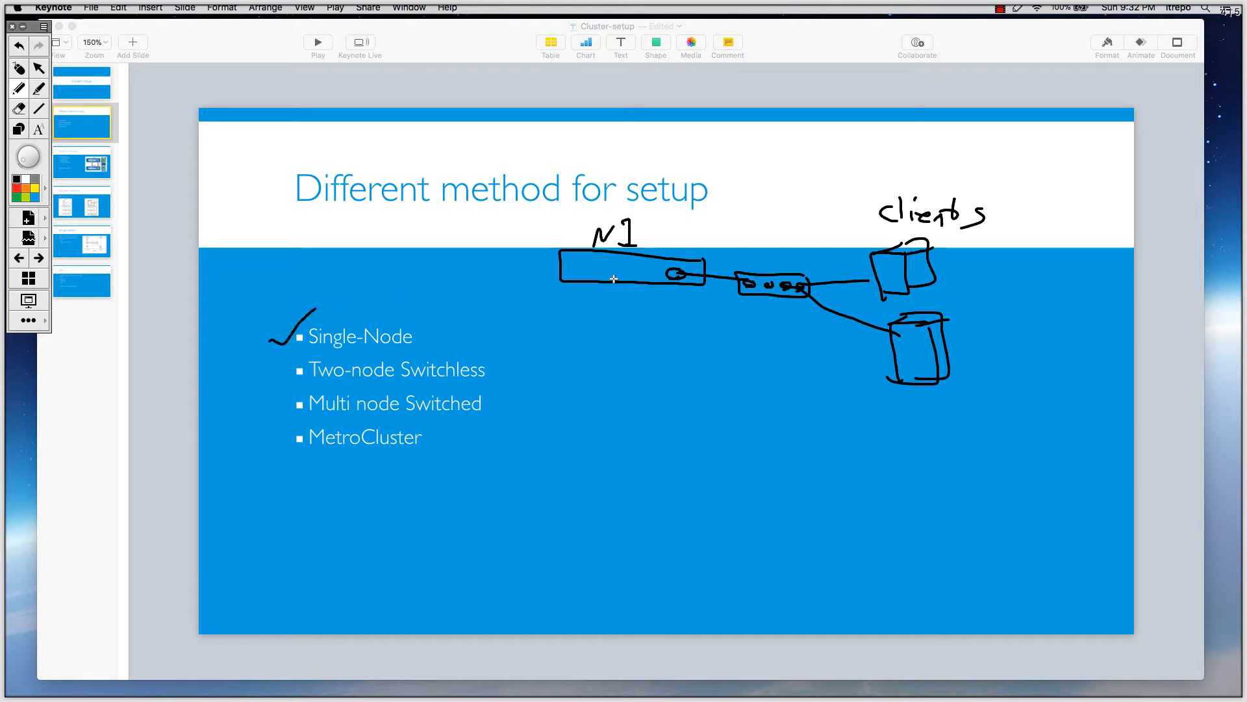
mouse_move(644, 234)
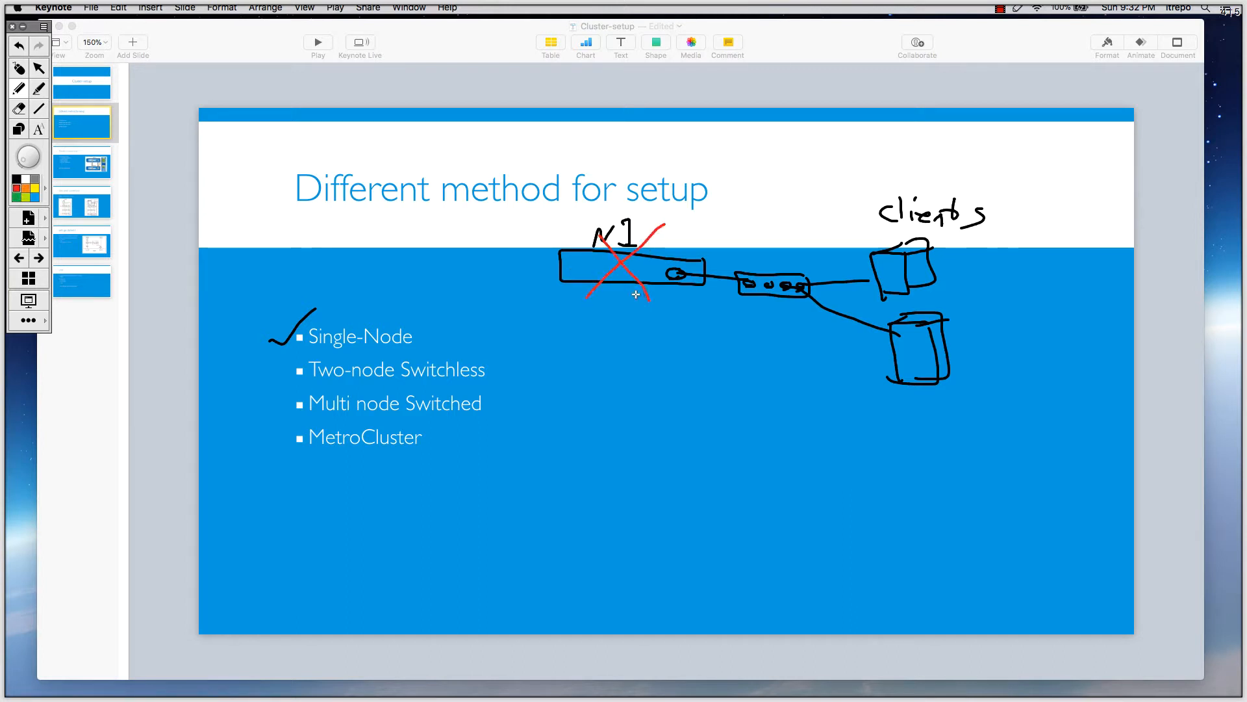
mouse_move(871, 266)
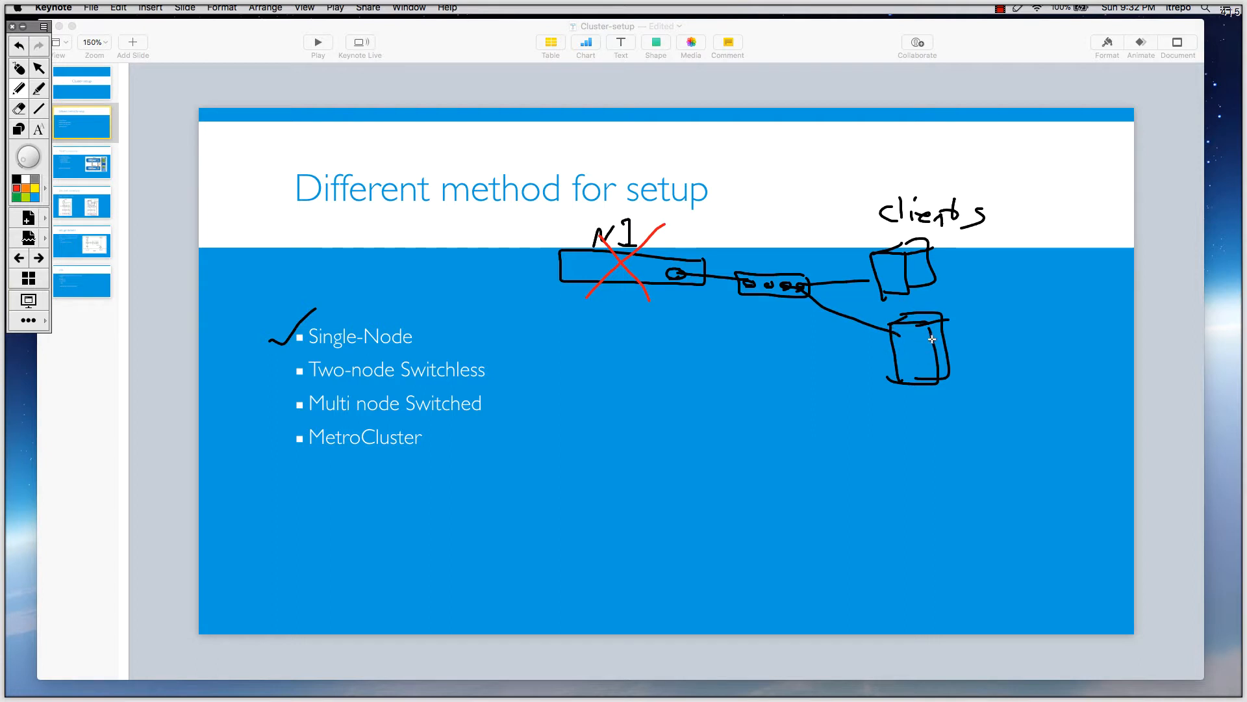
mouse_move(910, 369)
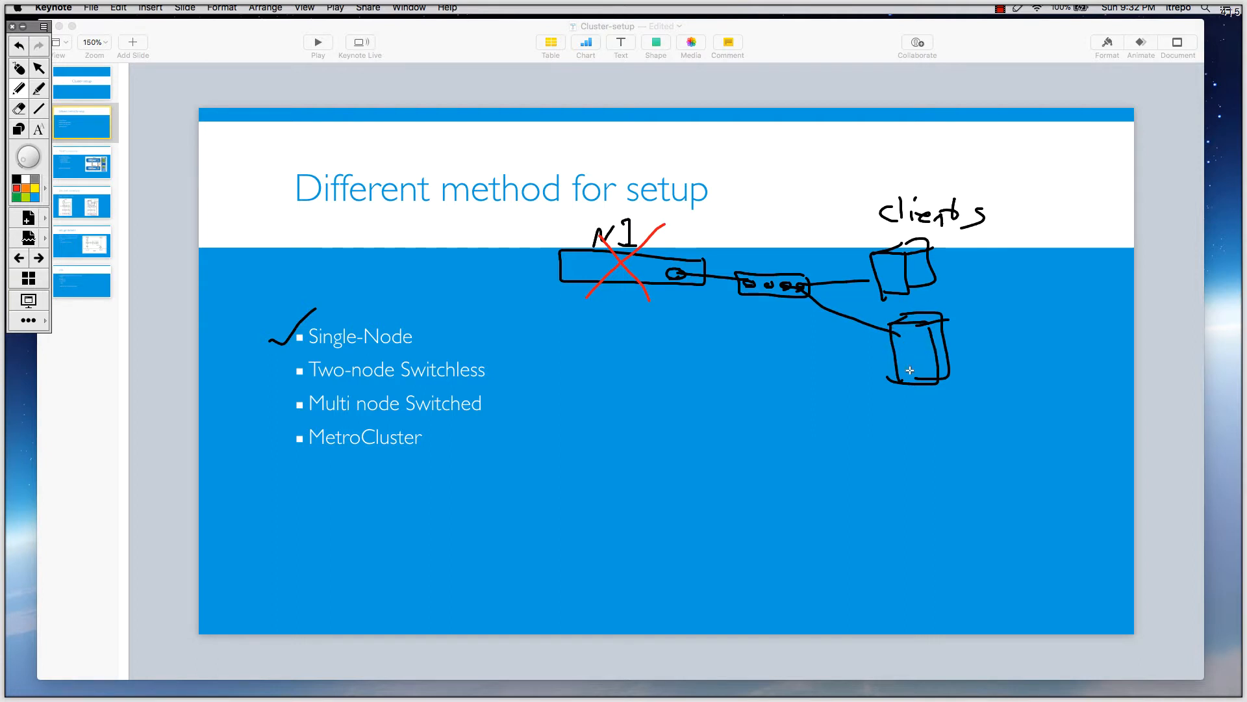
mouse_move(642, 272)
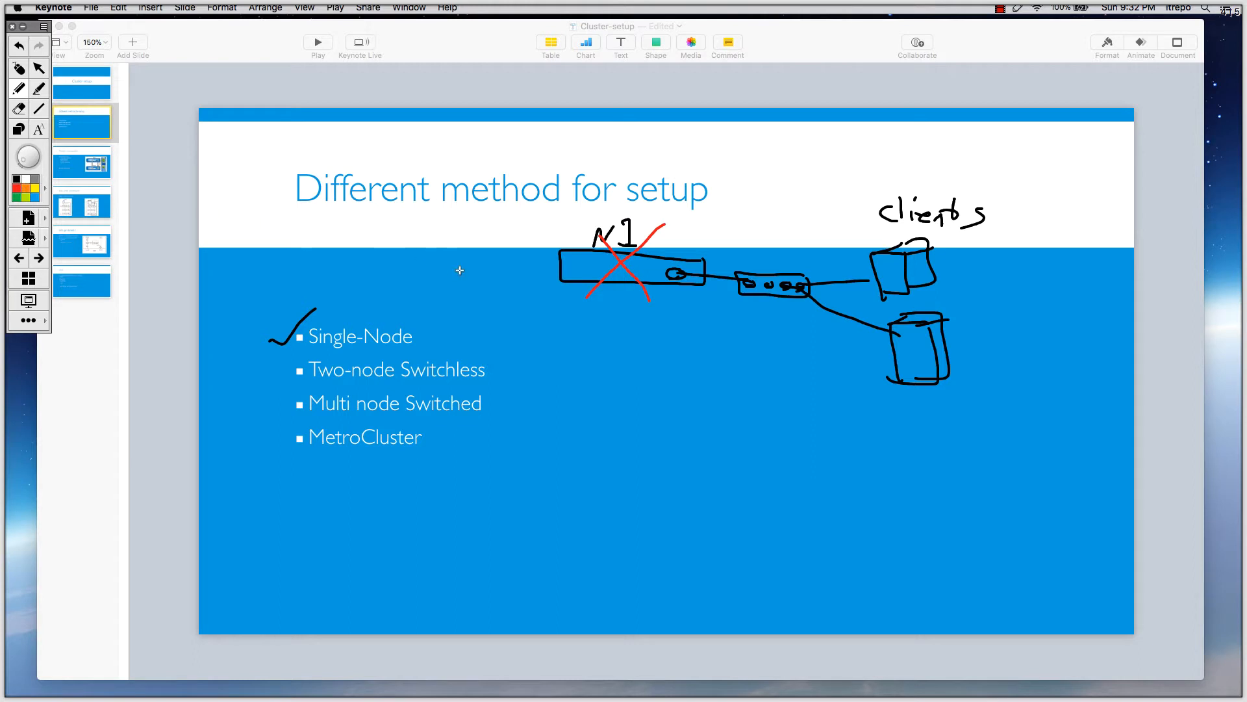
mouse_move(481, 291)
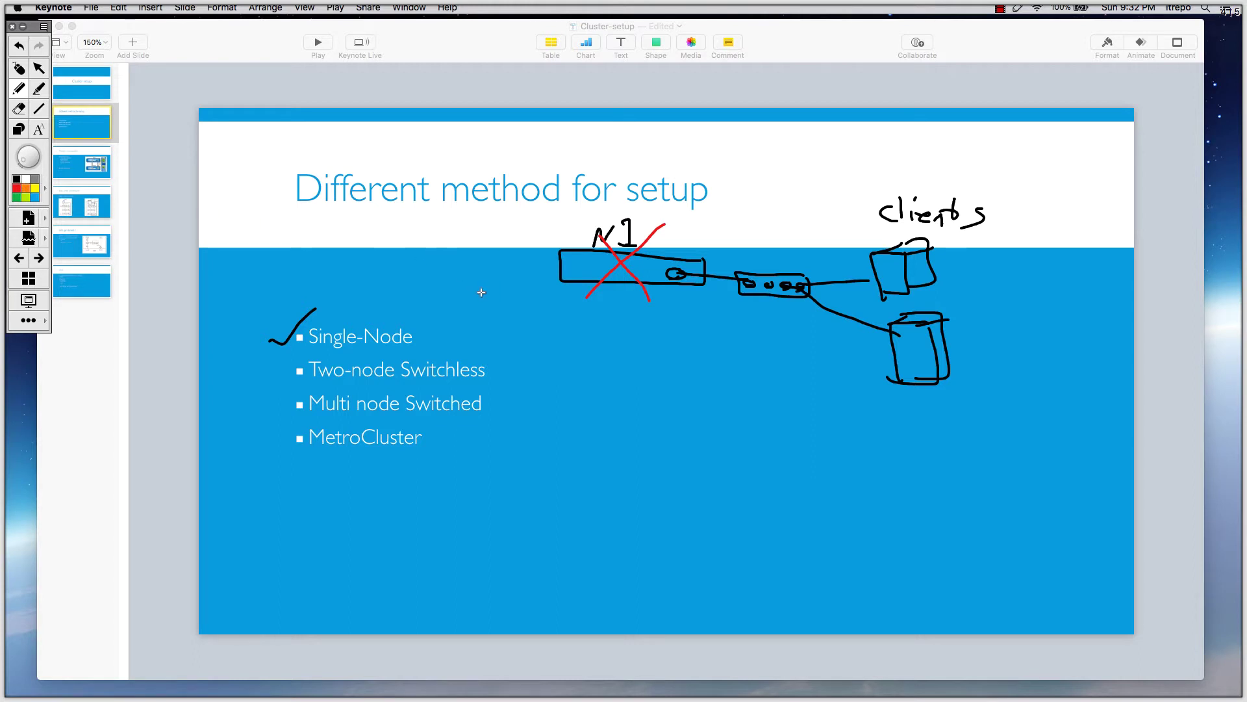
mouse_move(497, 341)
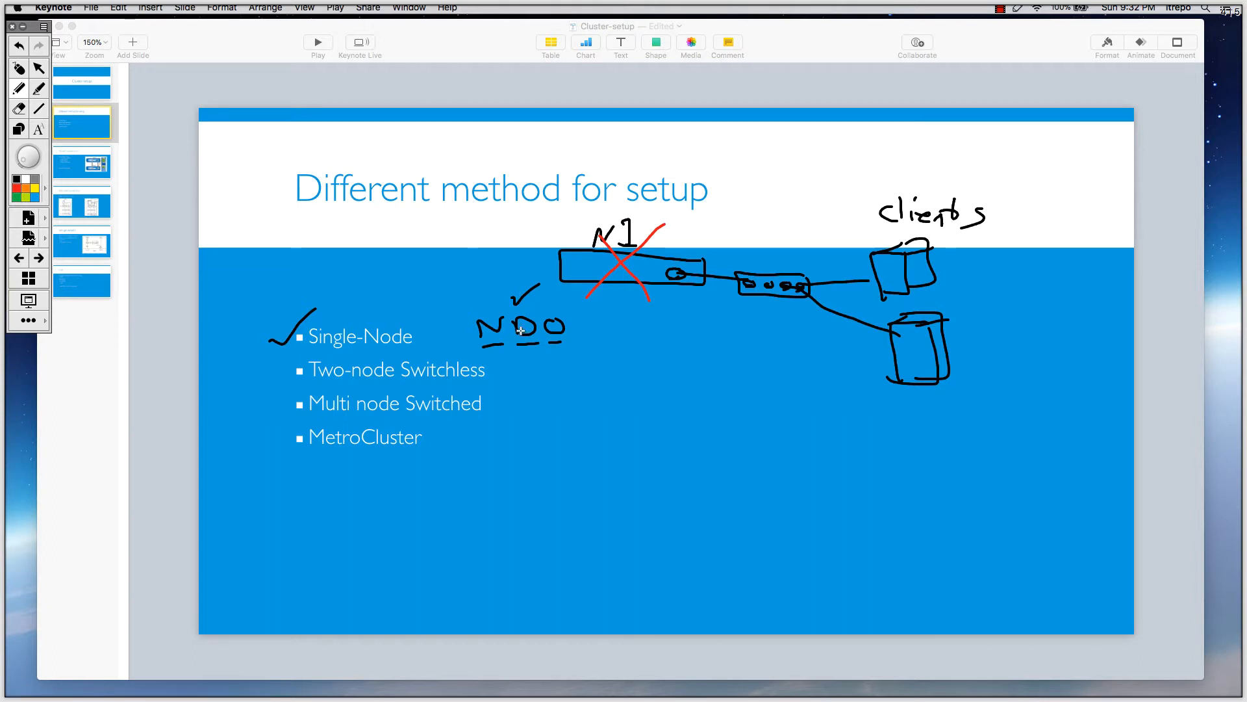
mouse_move(426, 337)
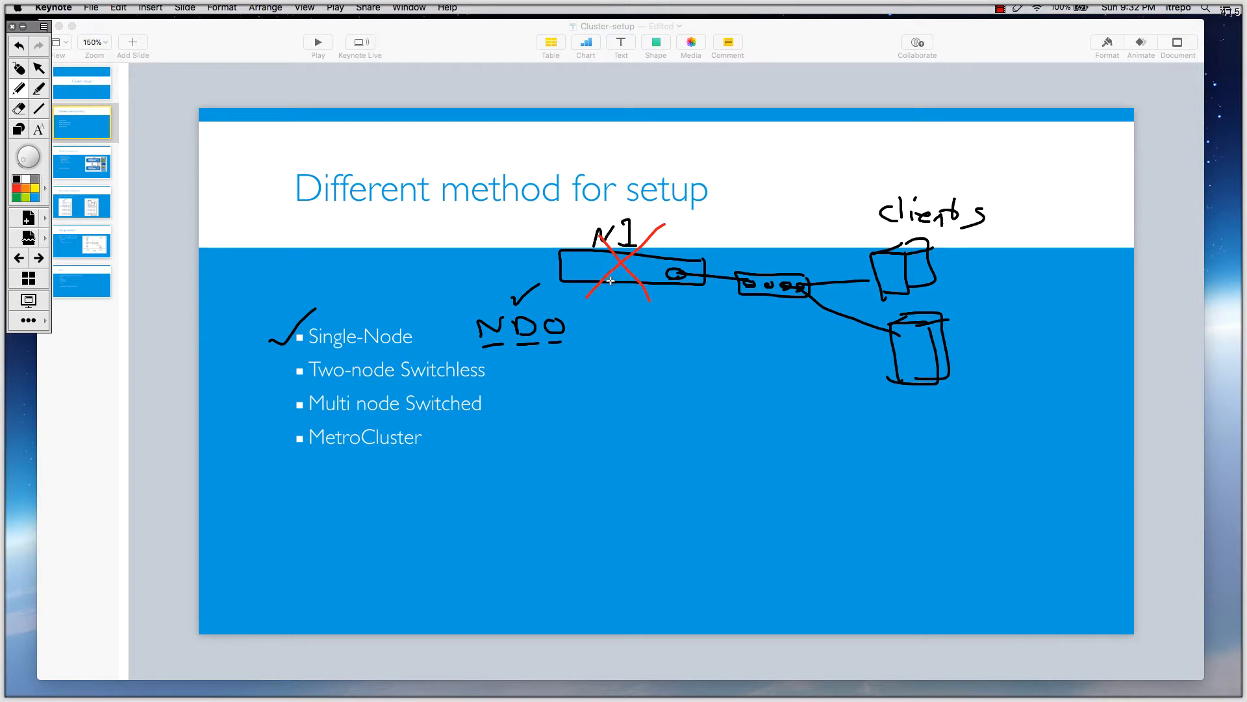
mouse_move(589, 270)
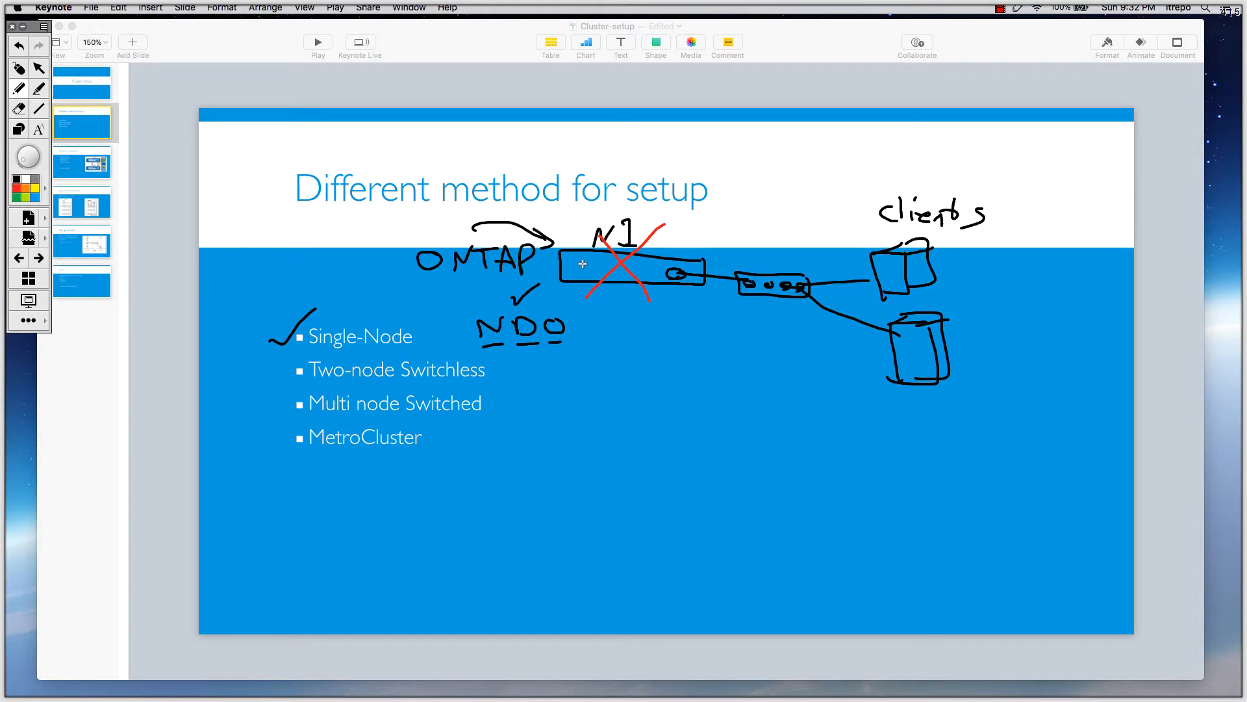
mouse_move(614, 275)
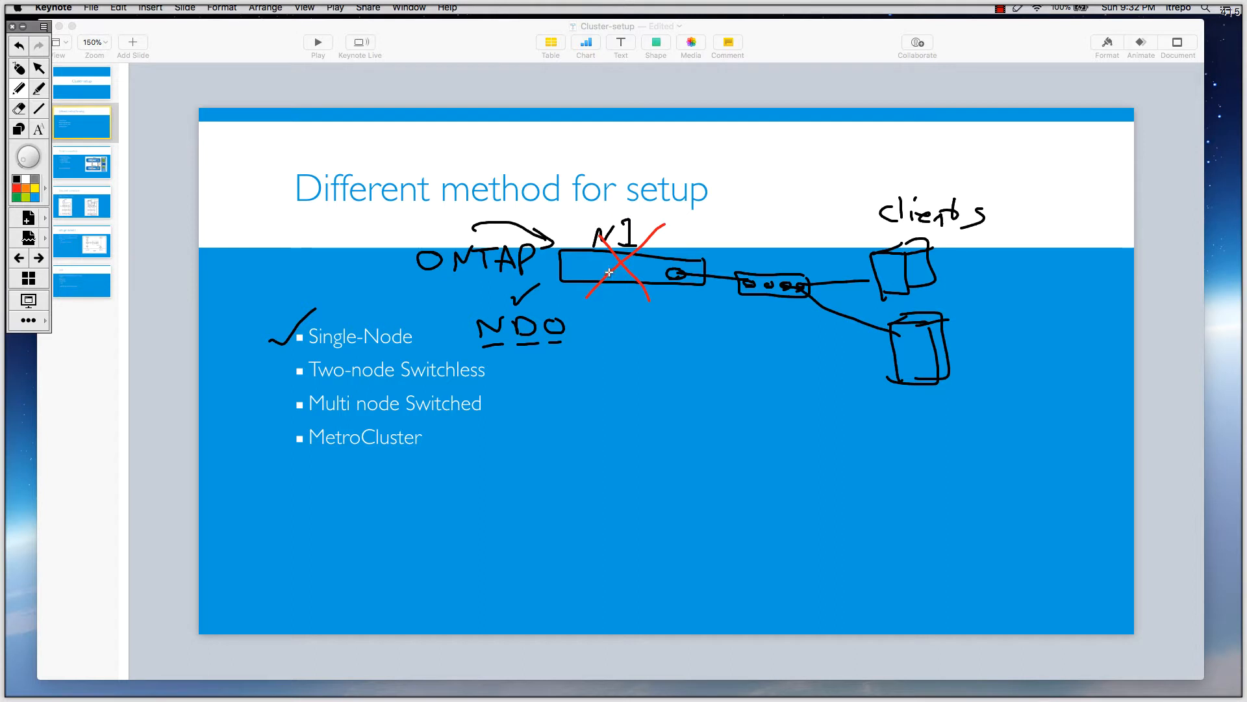
mouse_move(854, 229)
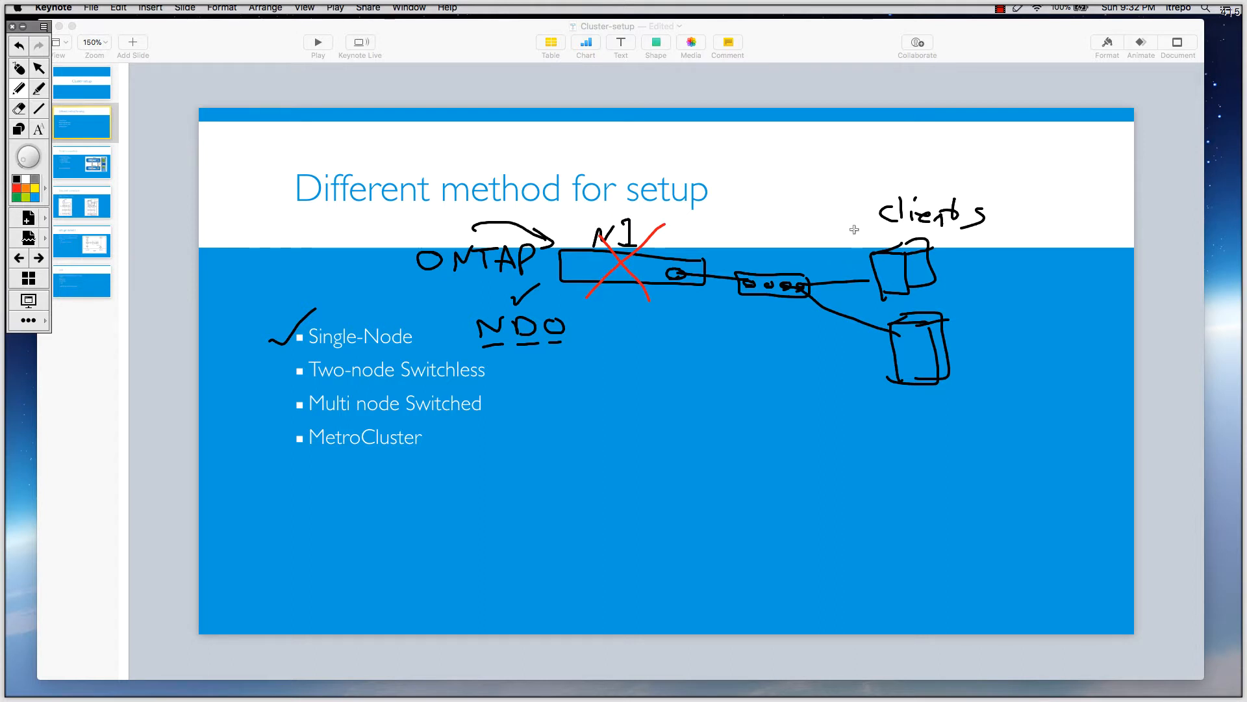
mouse_move(849, 245)
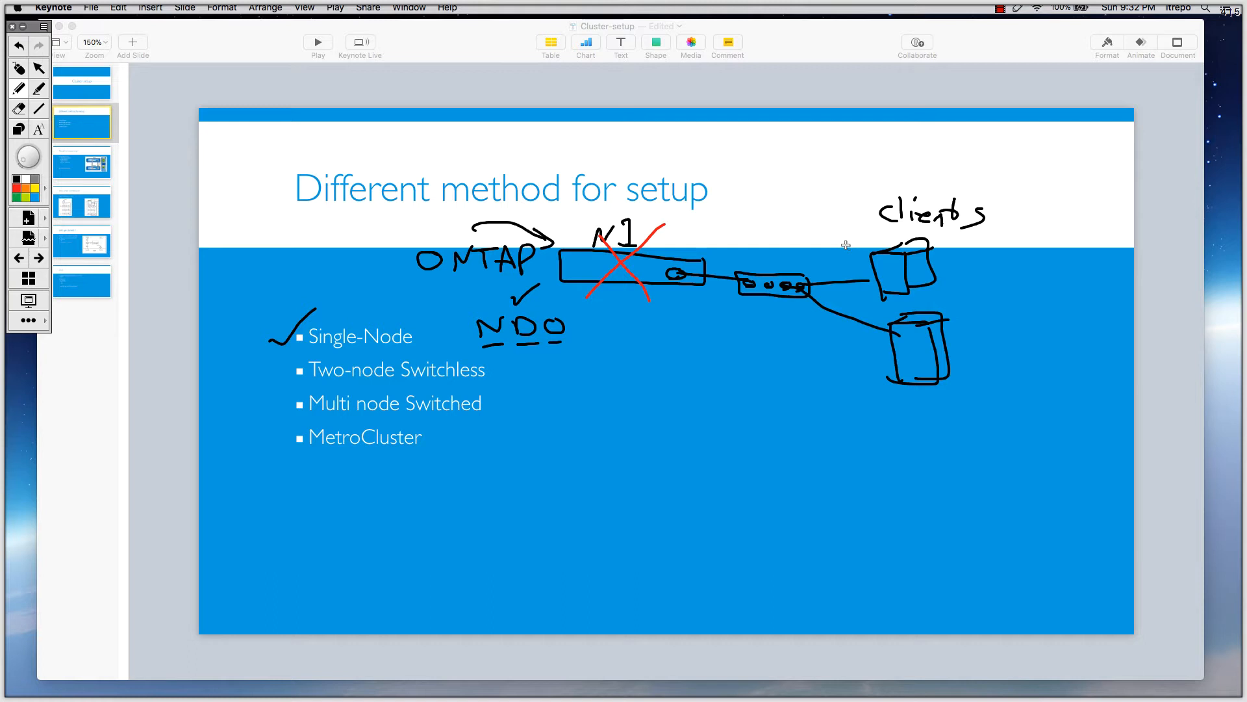
mouse_move(570, 327)
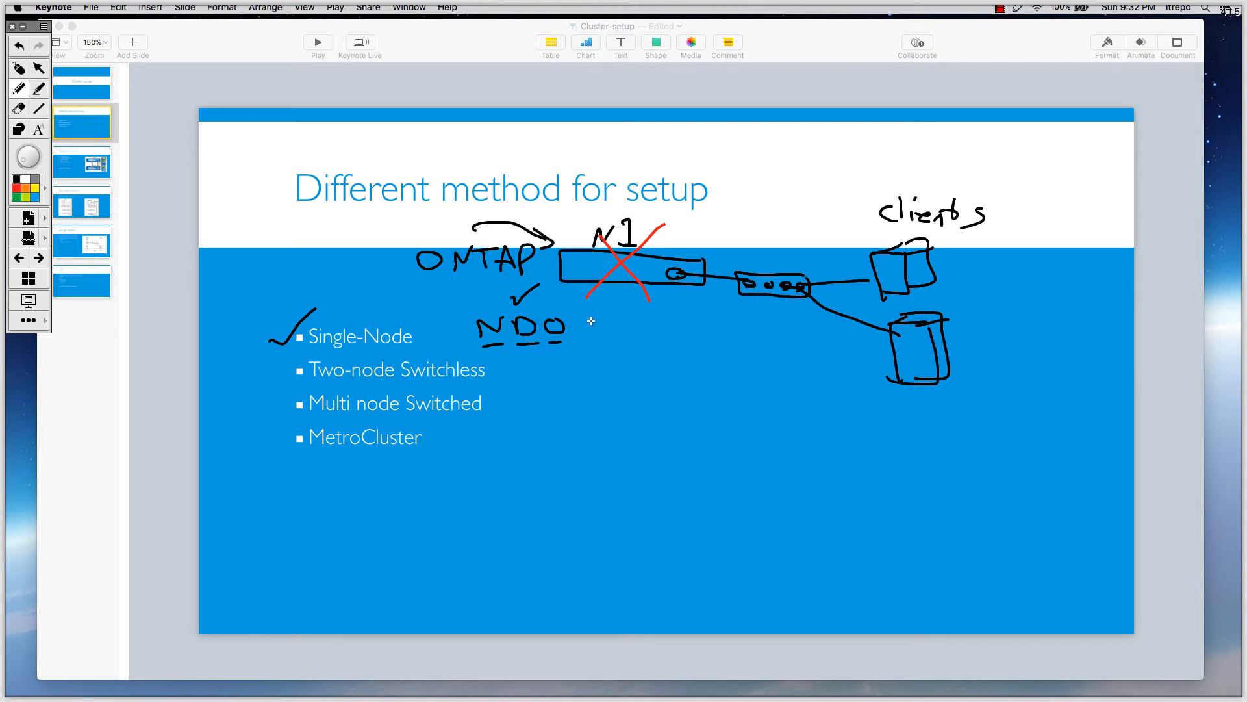
mouse_move(619, 274)
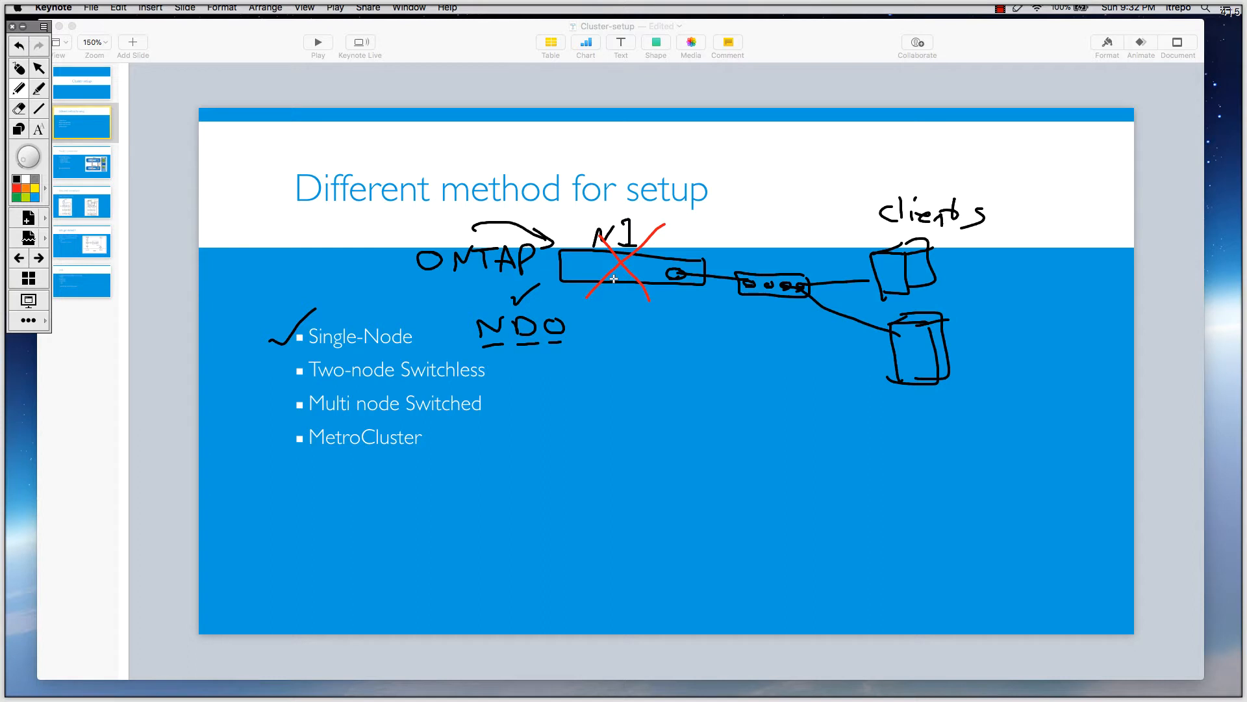
mouse_move(587, 277)
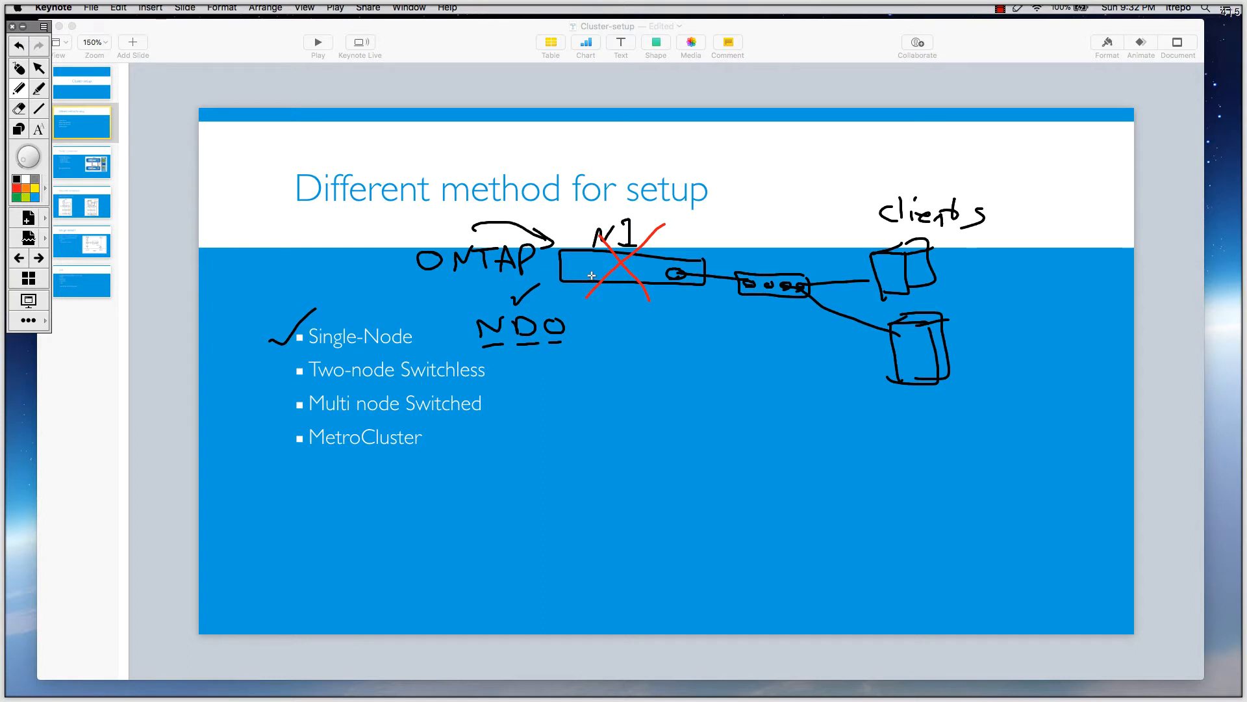
mouse_move(634, 333)
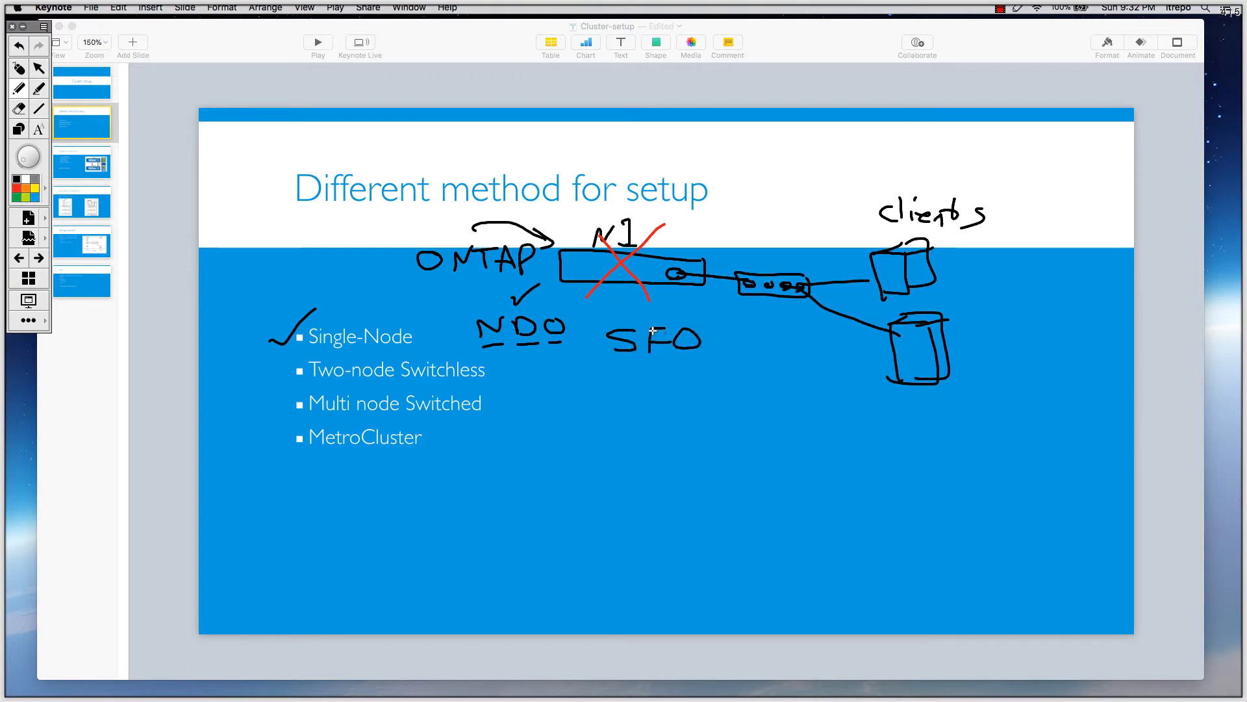
mouse_move(628, 289)
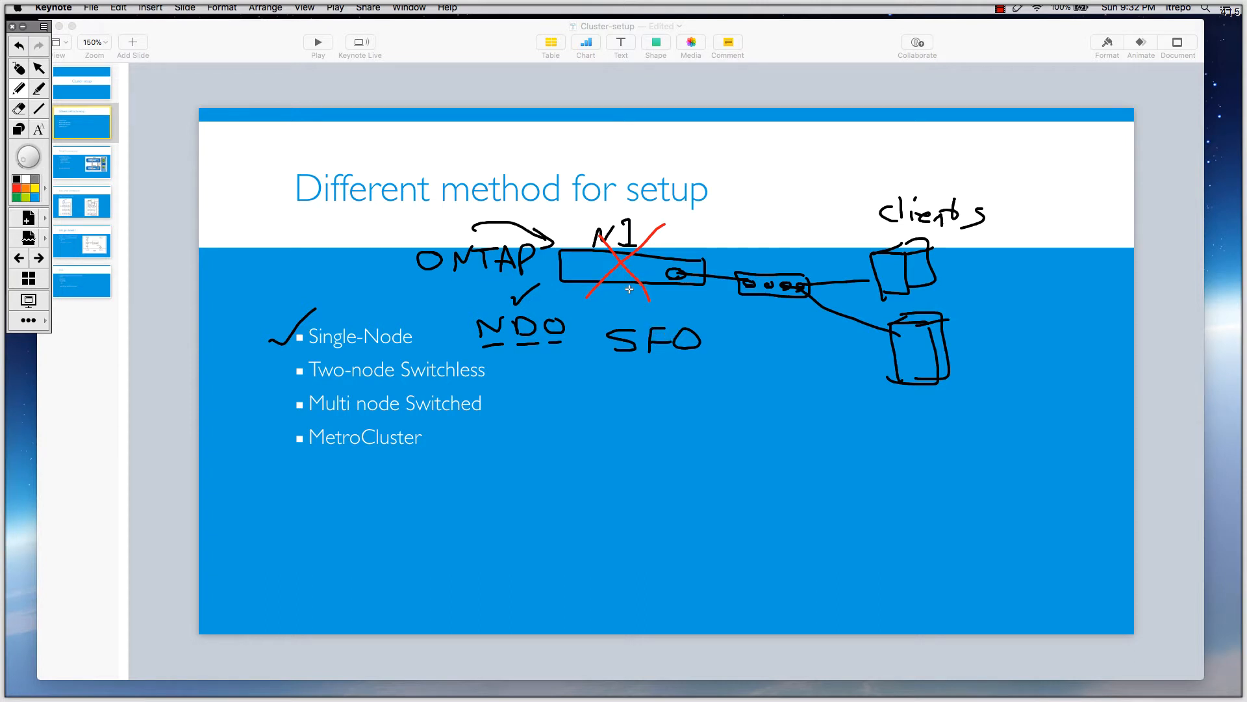
mouse_move(626, 293)
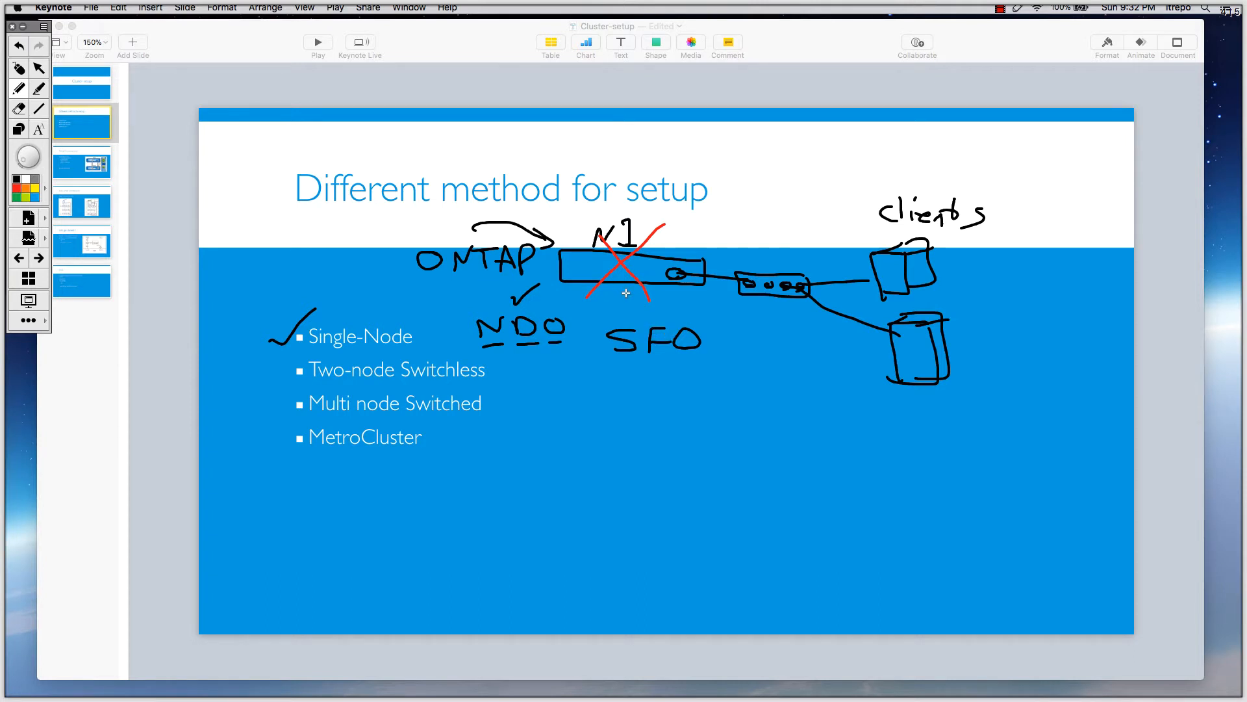
mouse_move(641, 305)
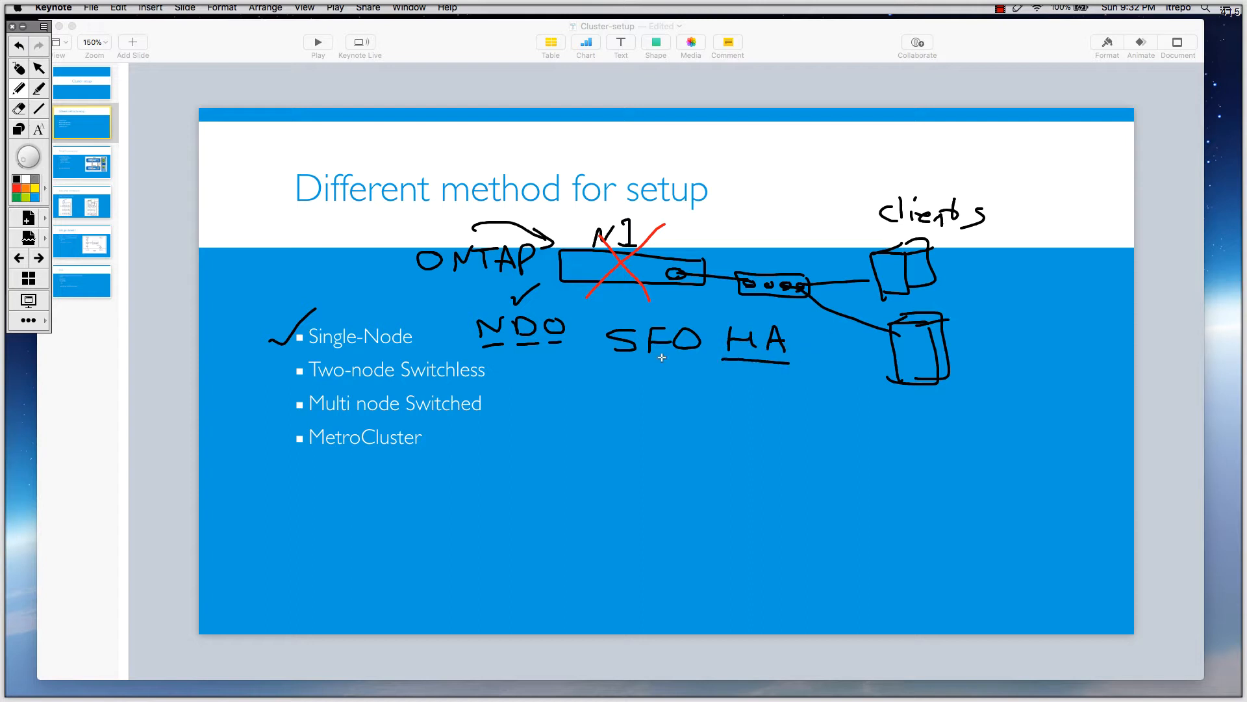
mouse_move(655, 355)
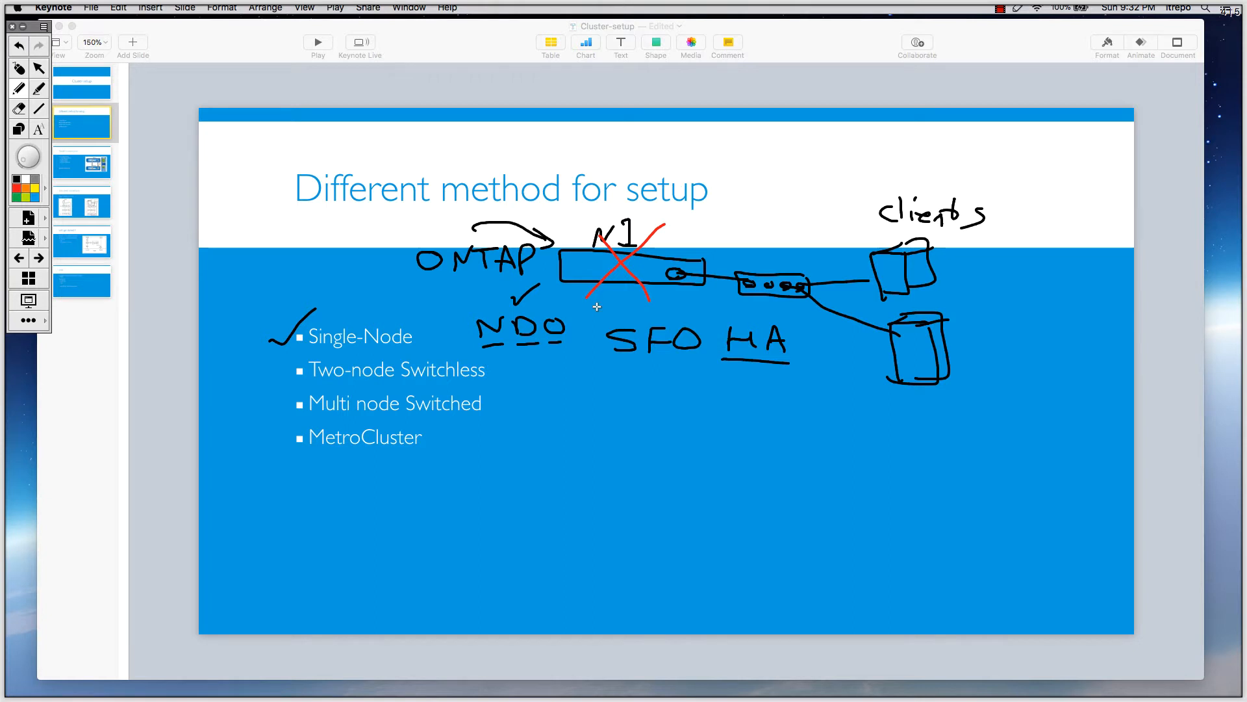
mouse_move(562, 358)
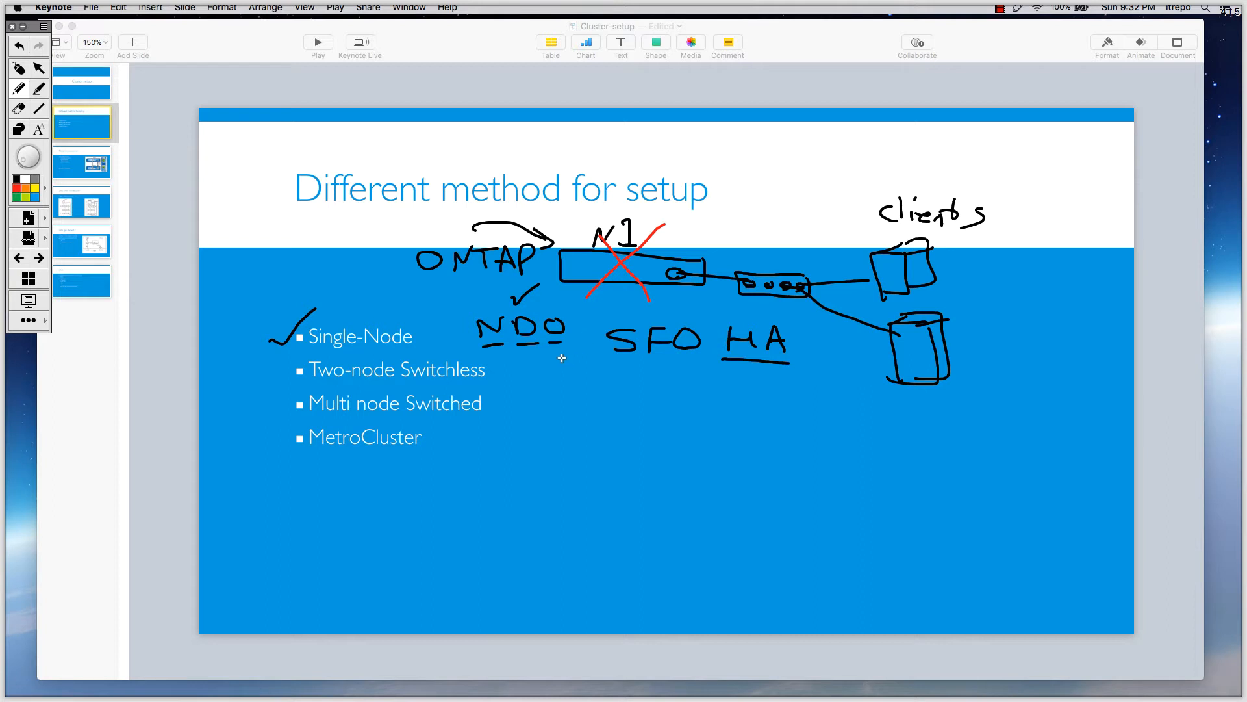
mouse_move(558, 371)
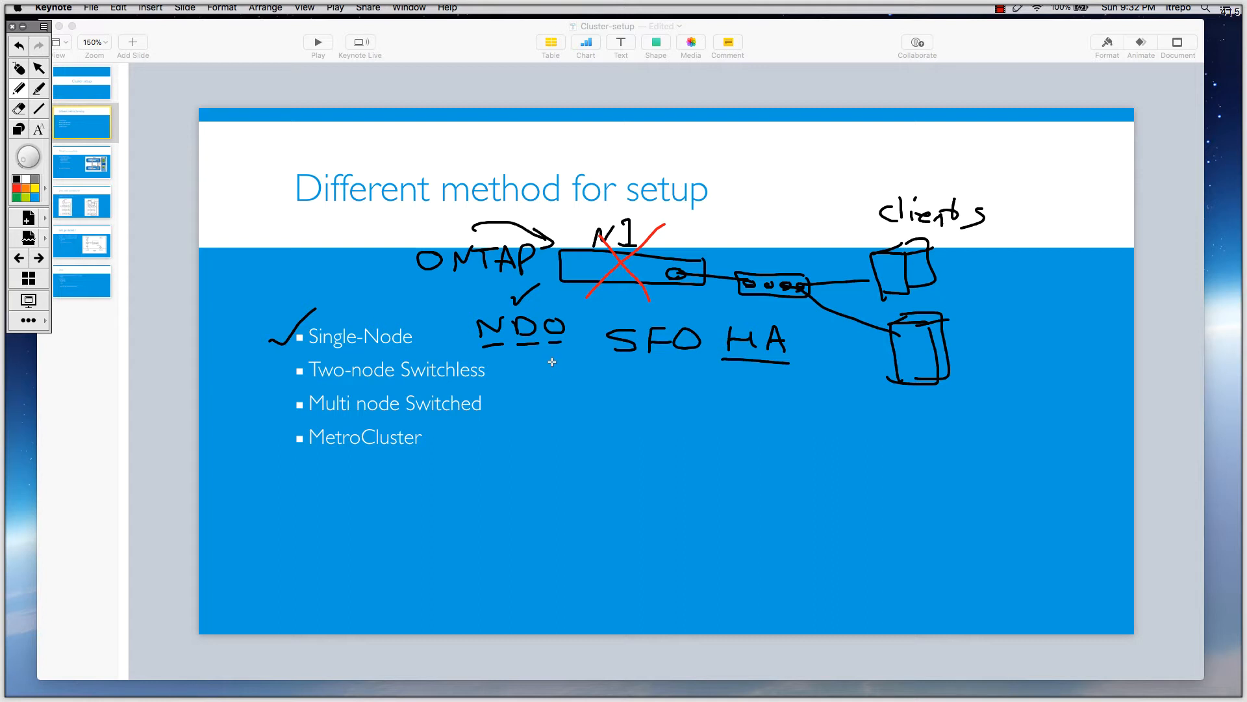
mouse_move(545, 364)
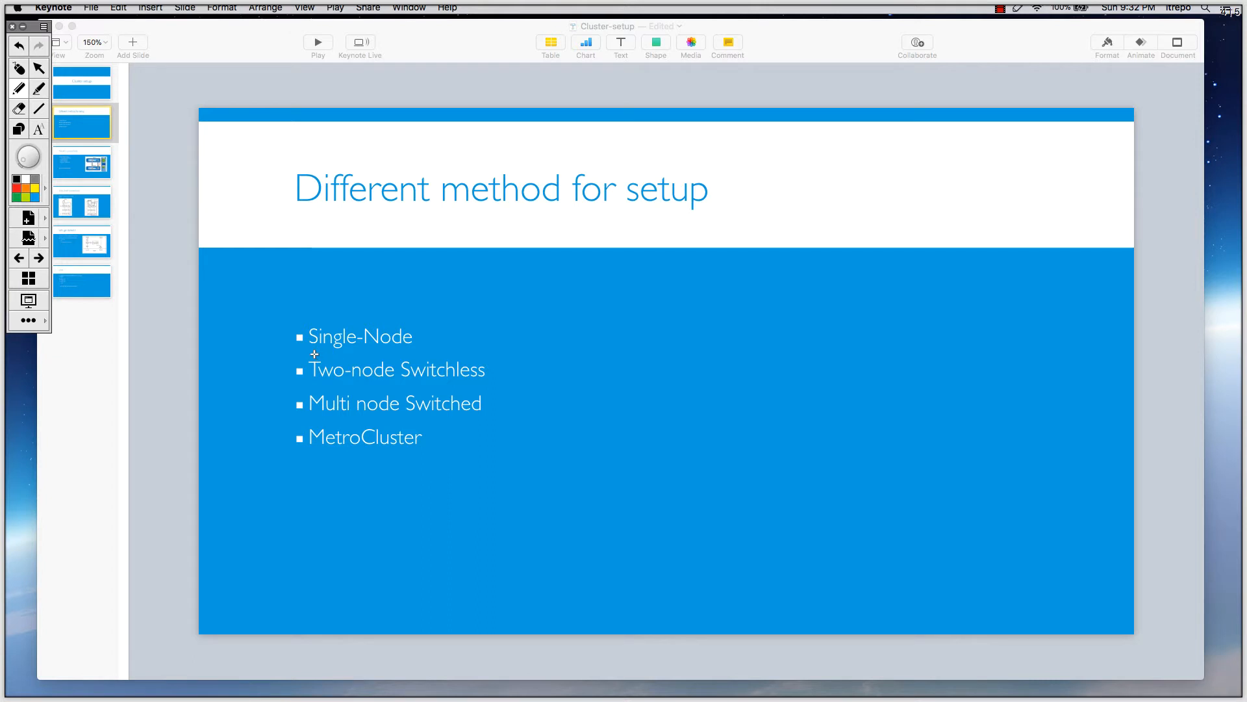
mouse_move(322, 350)
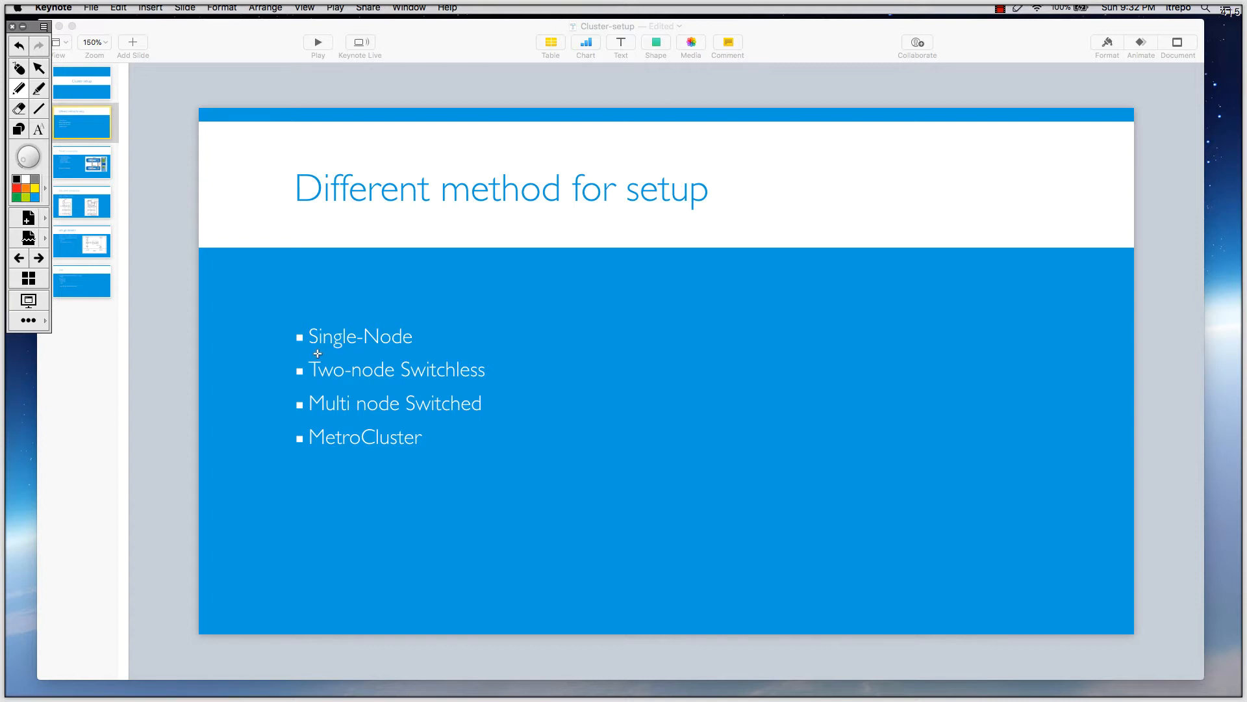
mouse_move(287, 346)
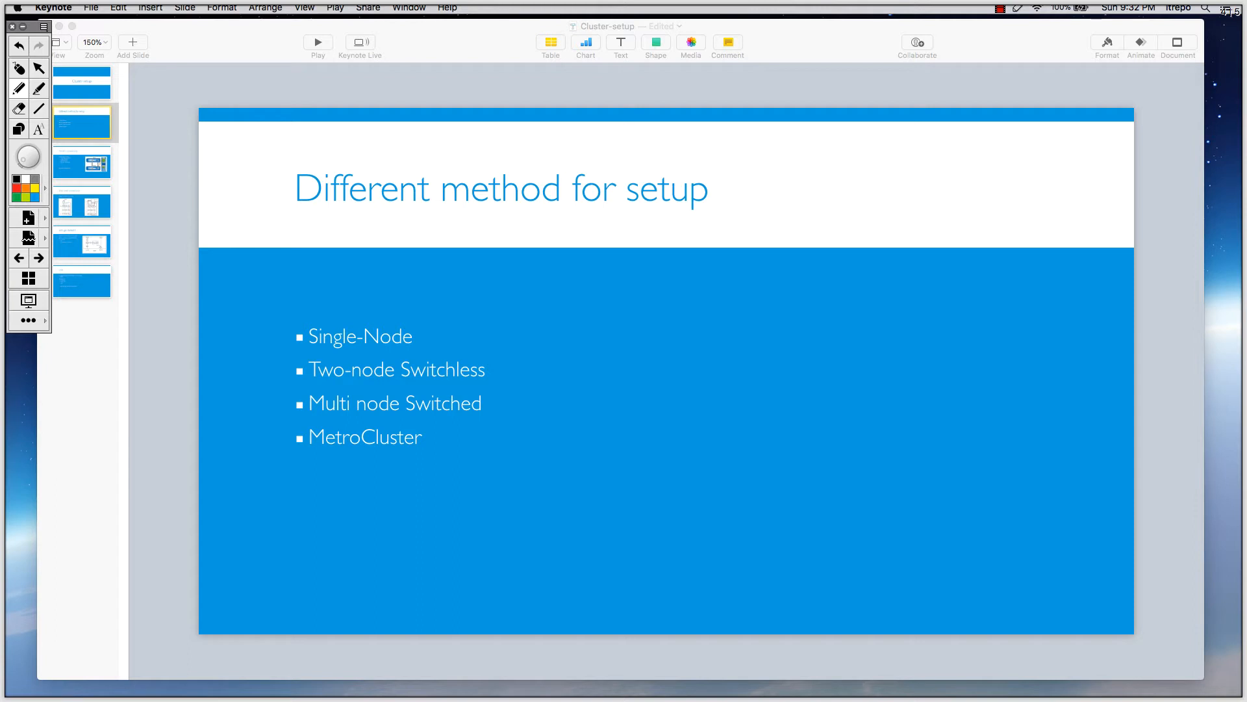
mouse_move(289, 332)
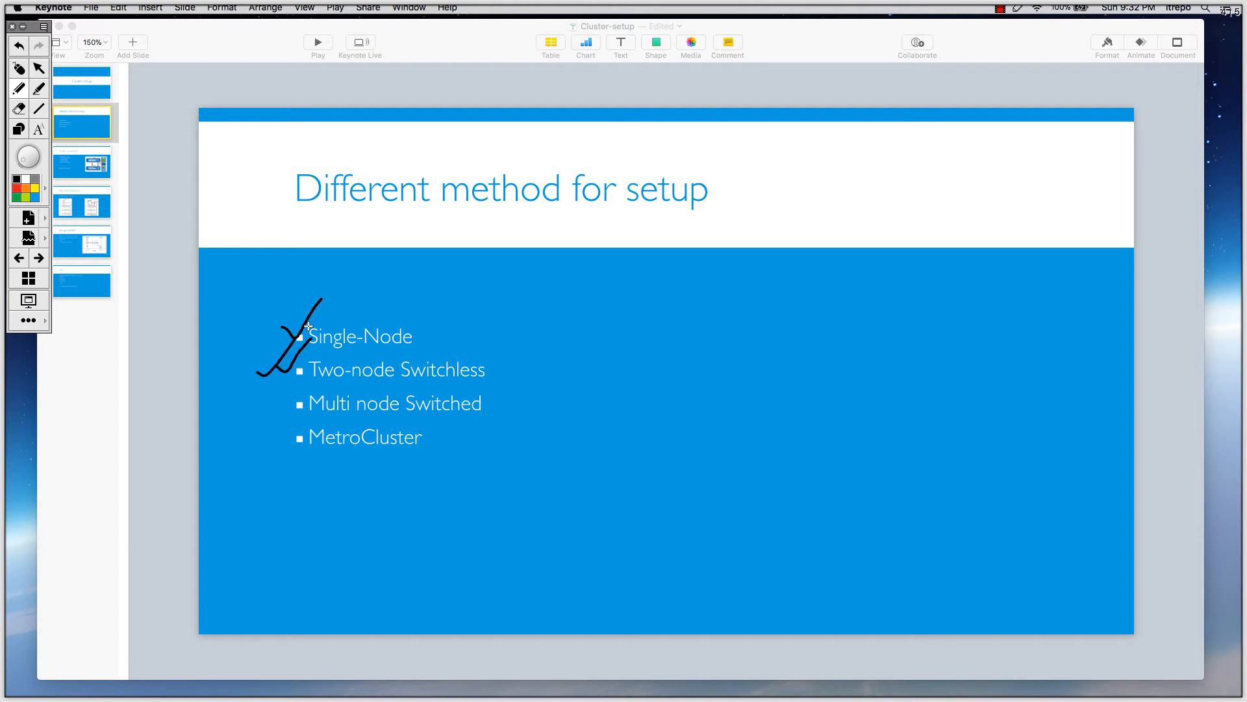
mouse_move(622, 279)
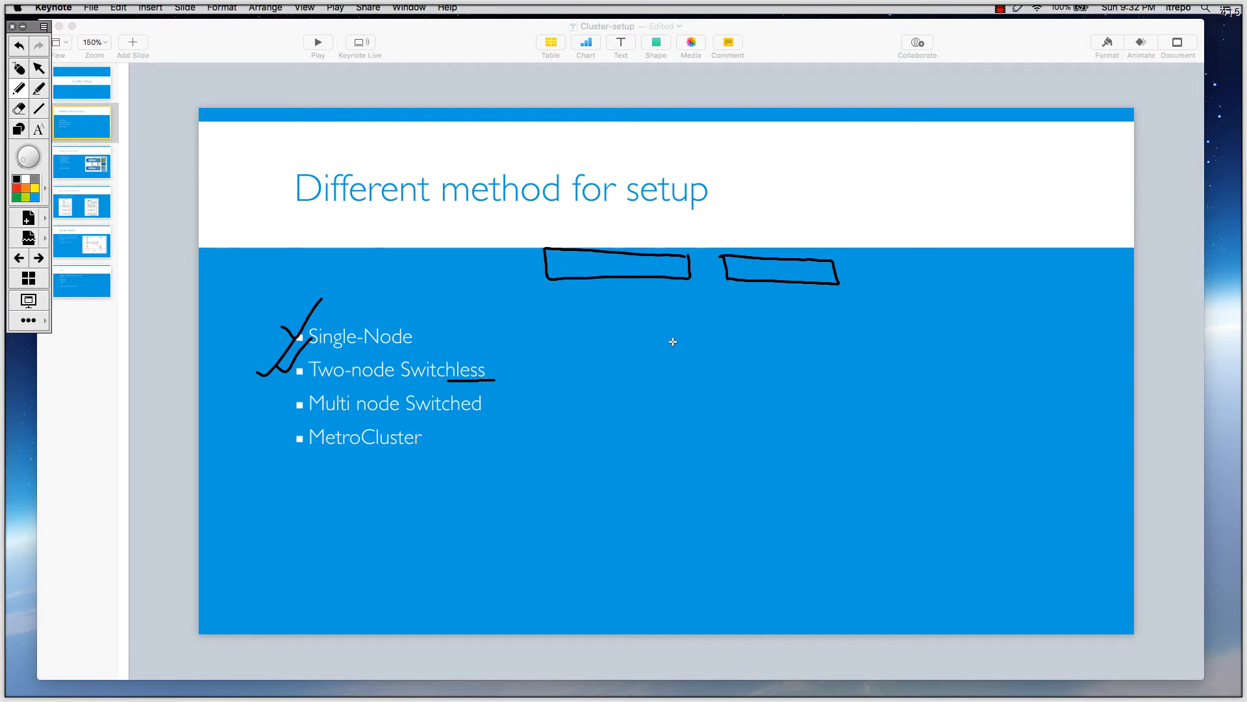
mouse_move(710, 295)
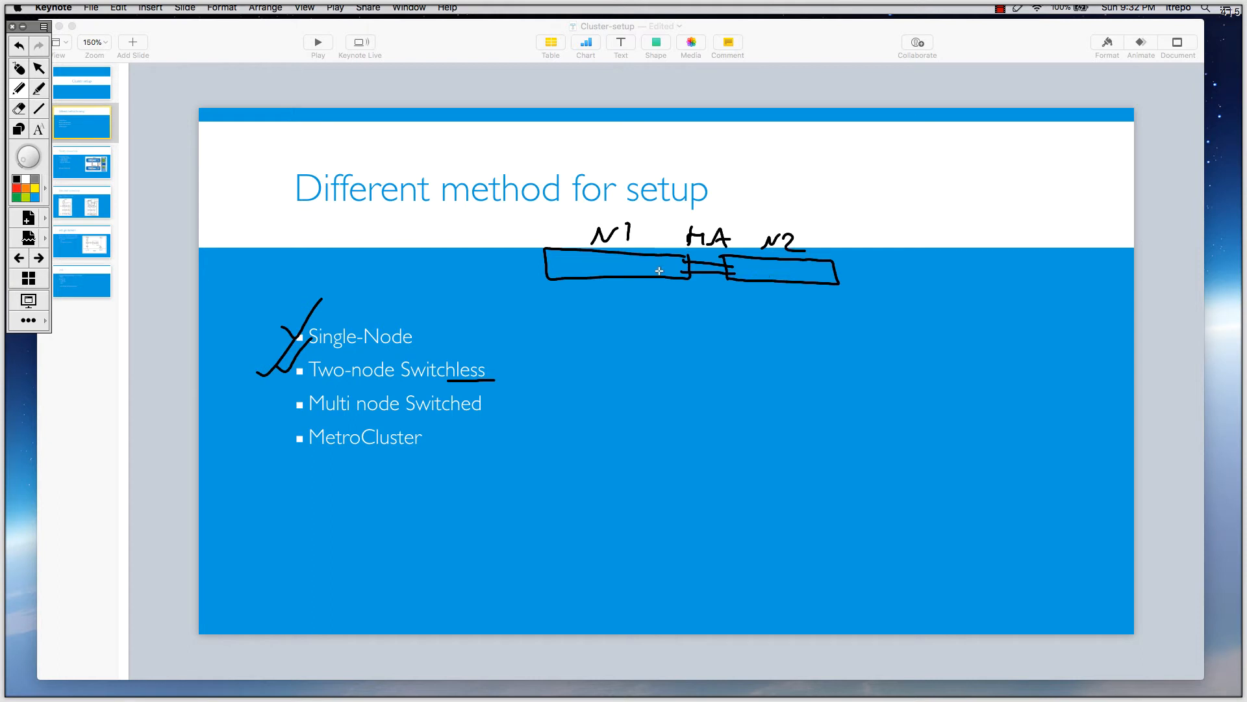
mouse_move(641, 364)
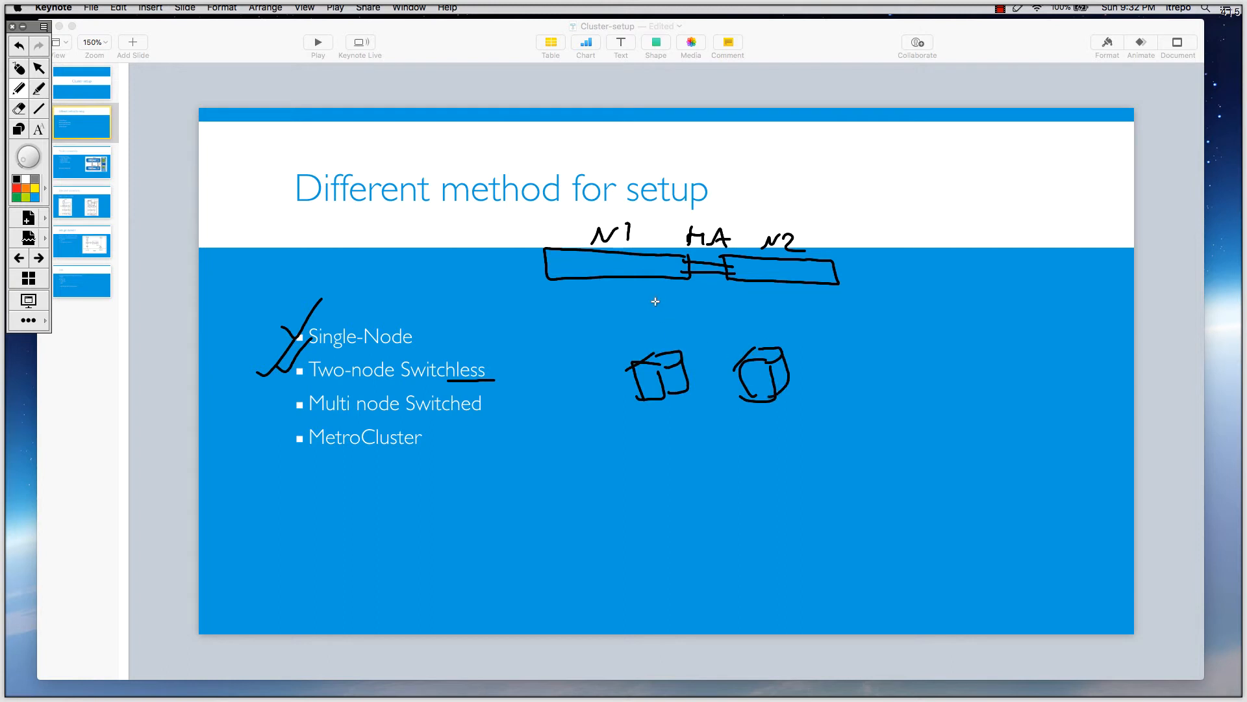
mouse_move(644, 336)
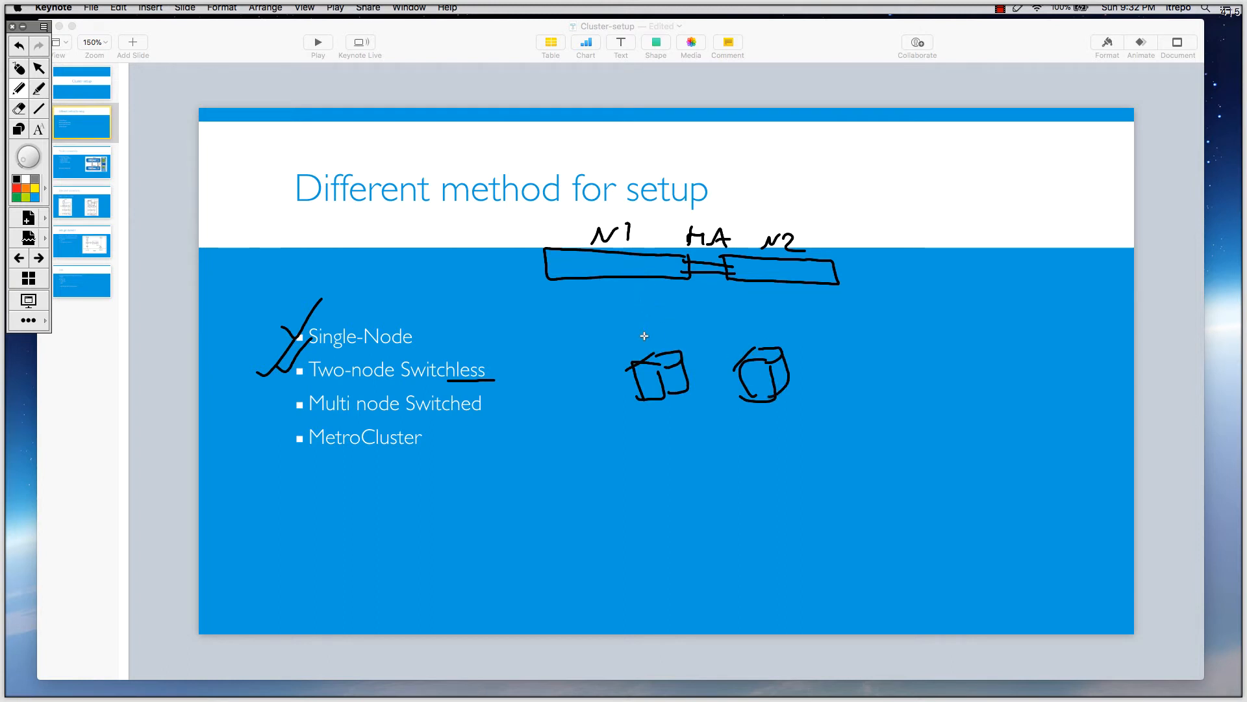
mouse_move(636, 340)
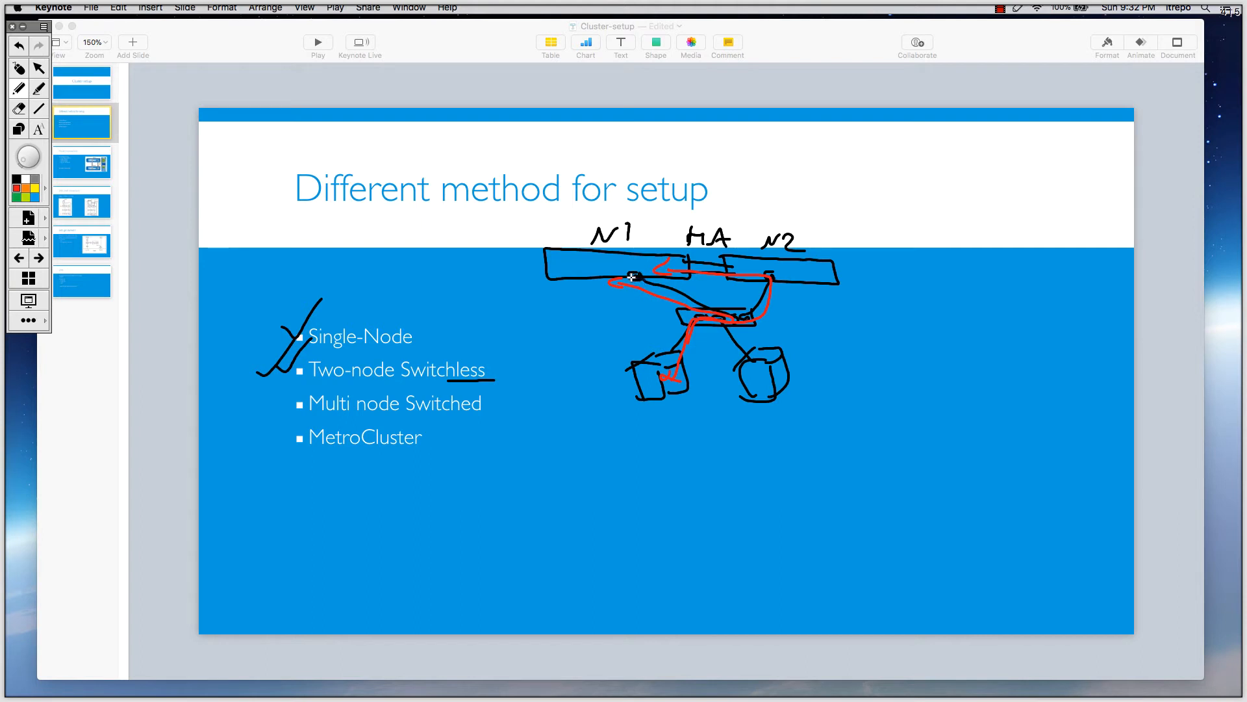
mouse_move(724, 320)
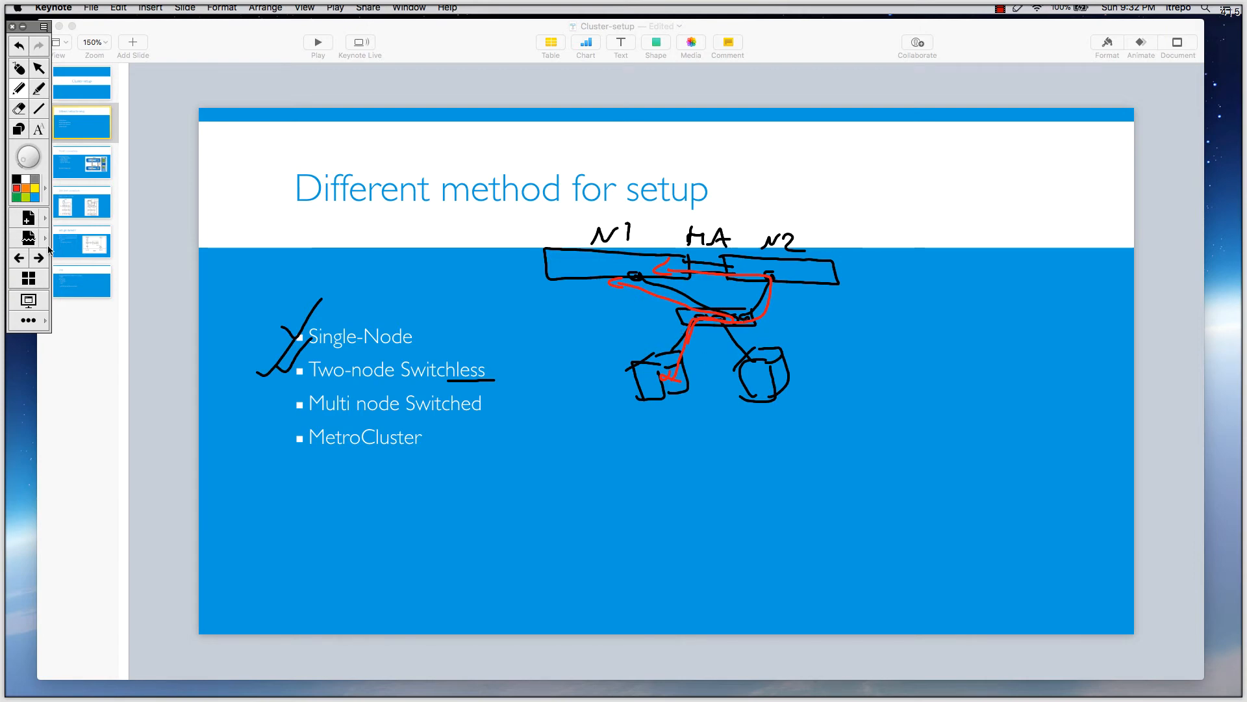
mouse_move(26, 238)
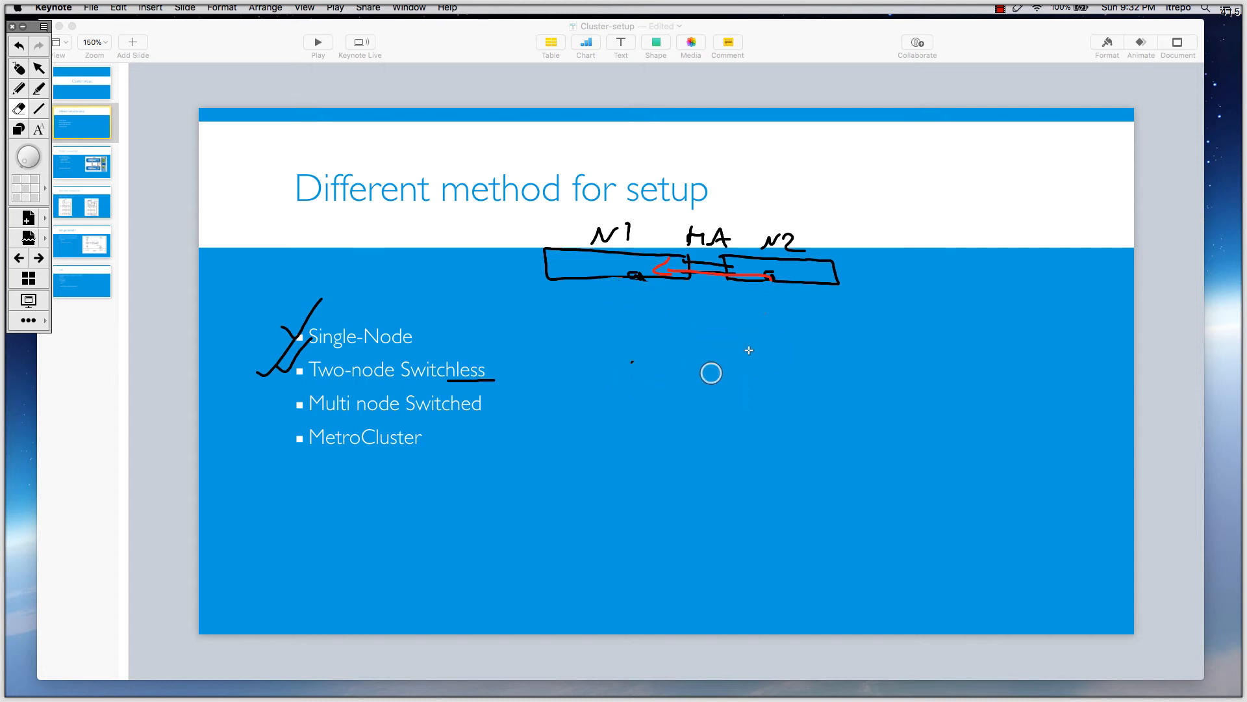
mouse_move(407, 419)
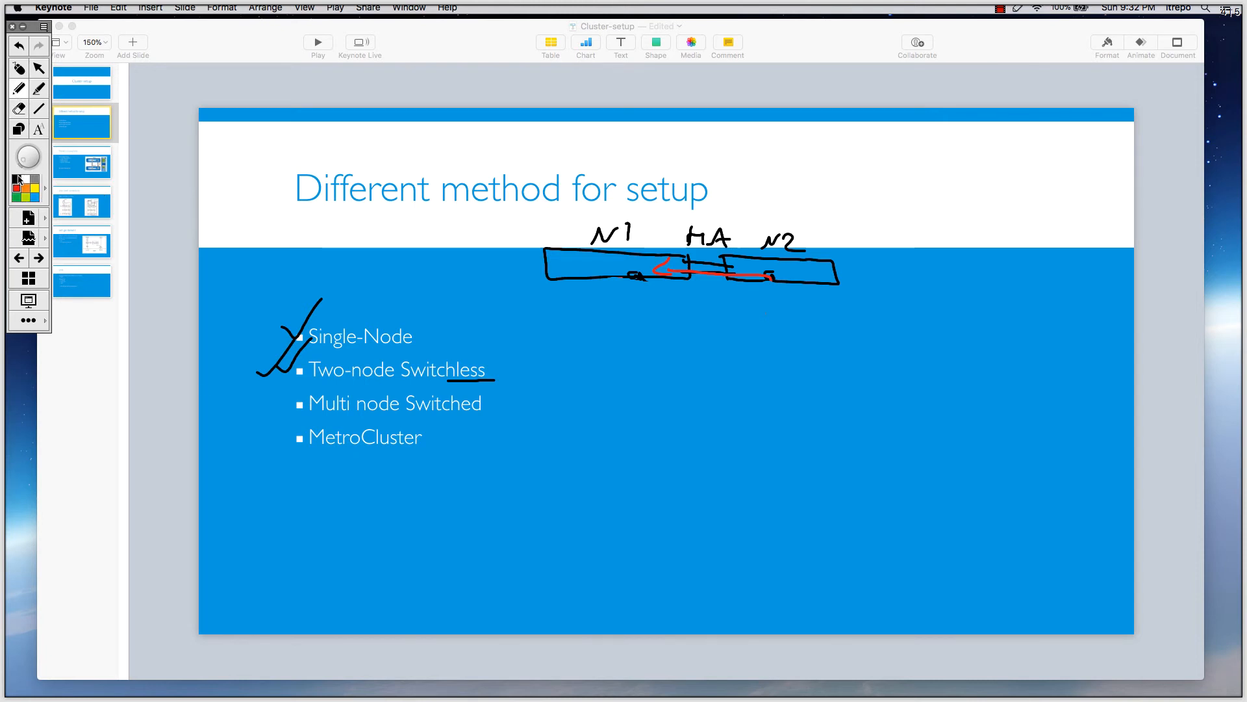
mouse_move(811, 457)
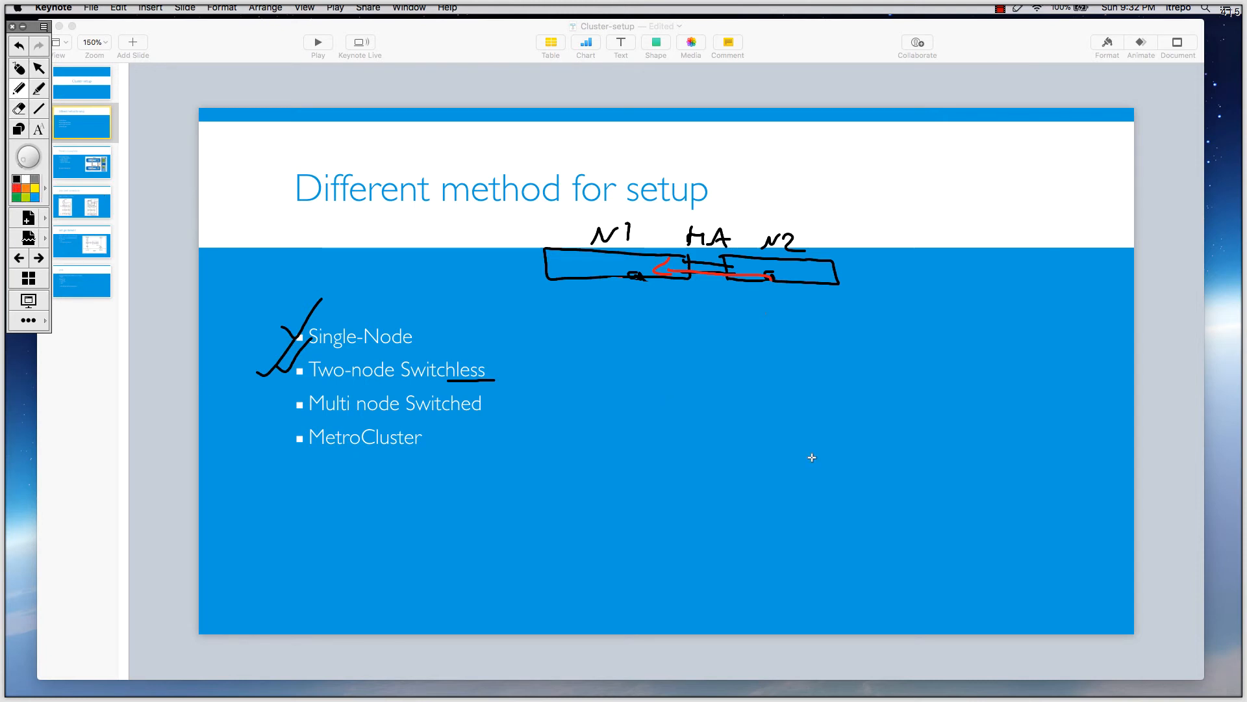
mouse_move(946, 266)
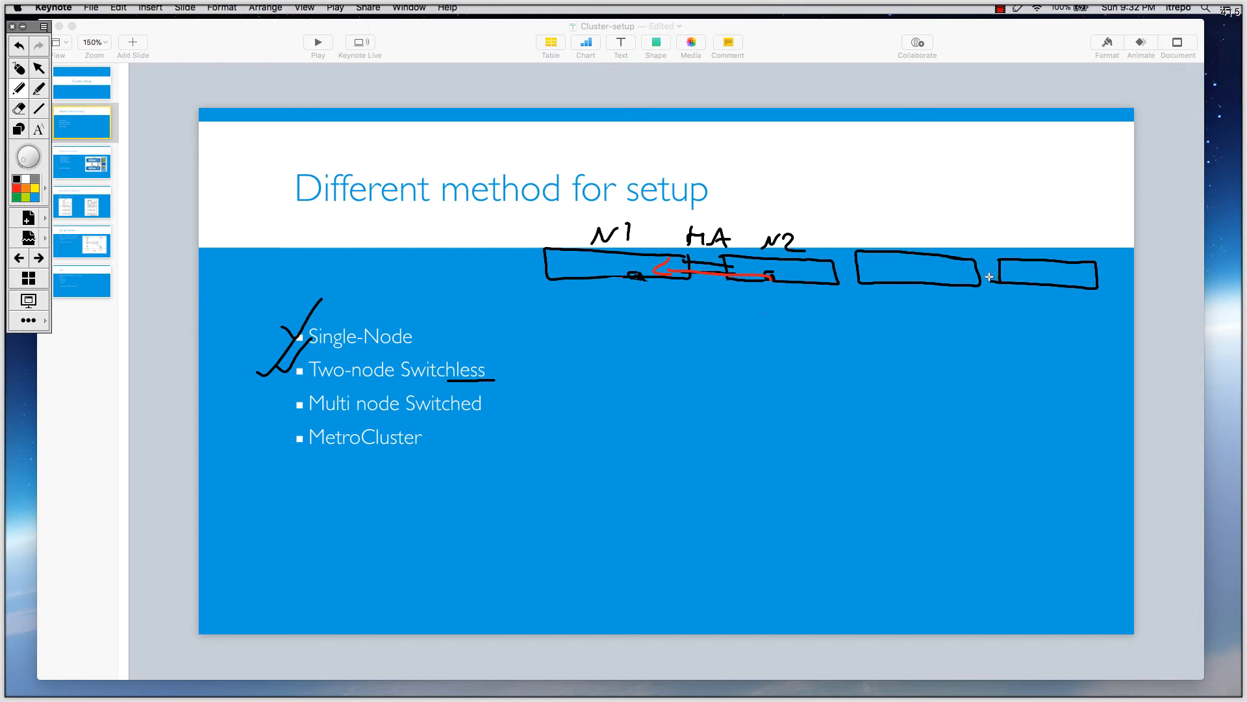
mouse_move(840, 287)
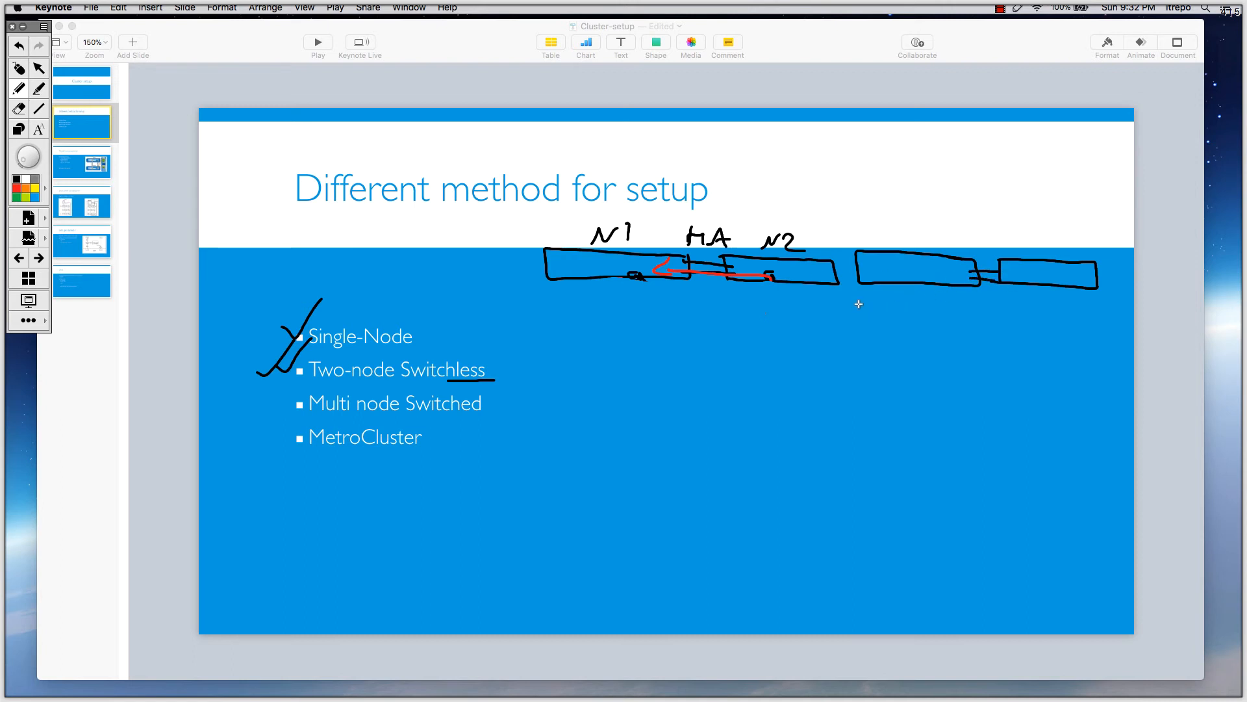
mouse_move(917, 298)
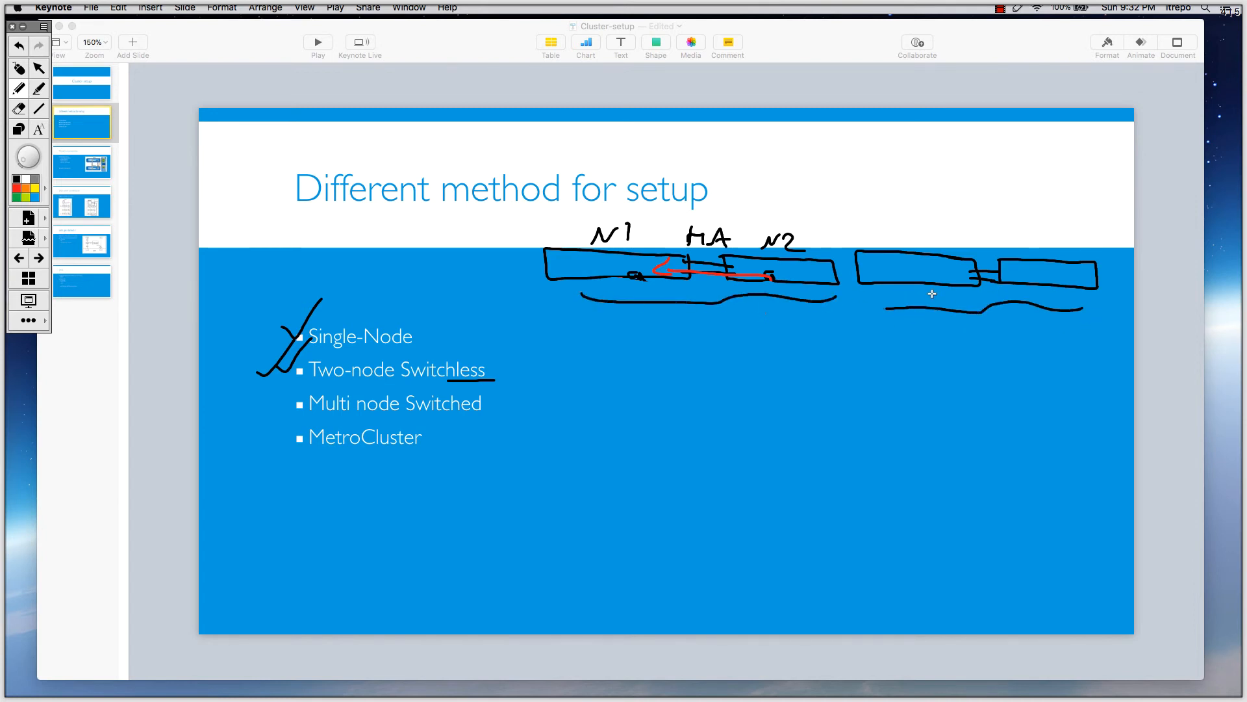
mouse_move(823, 312)
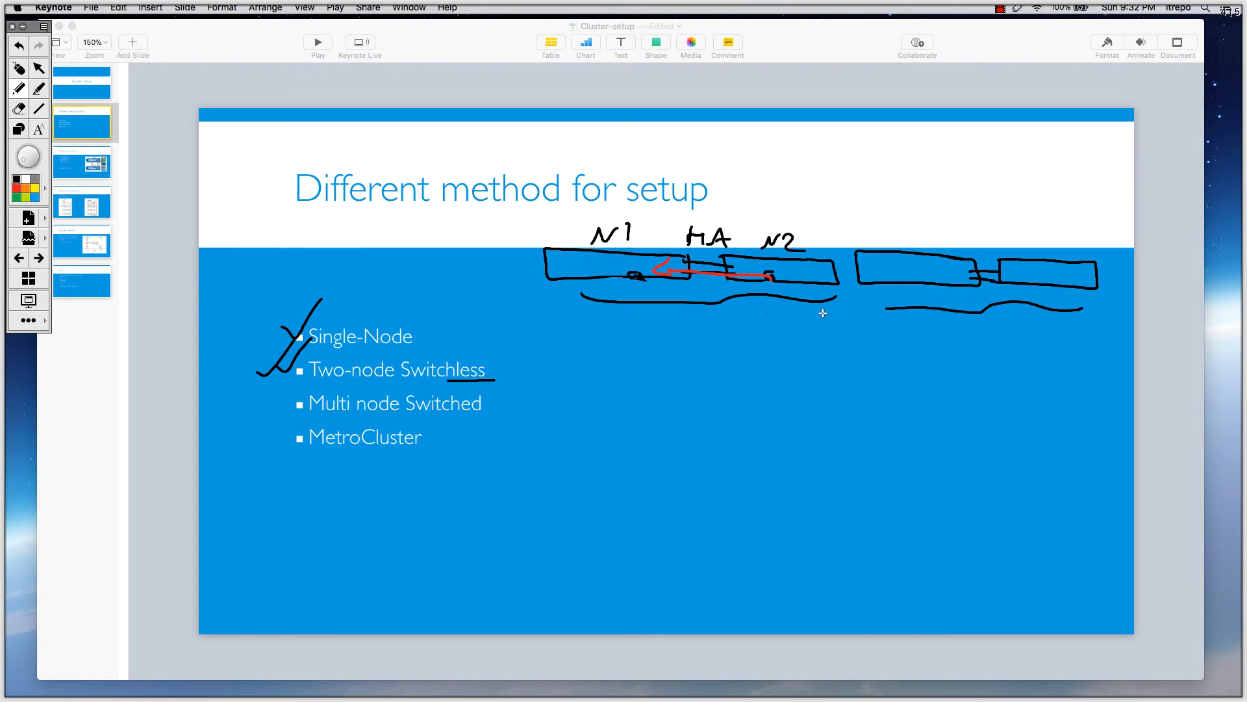
mouse_move(897, 300)
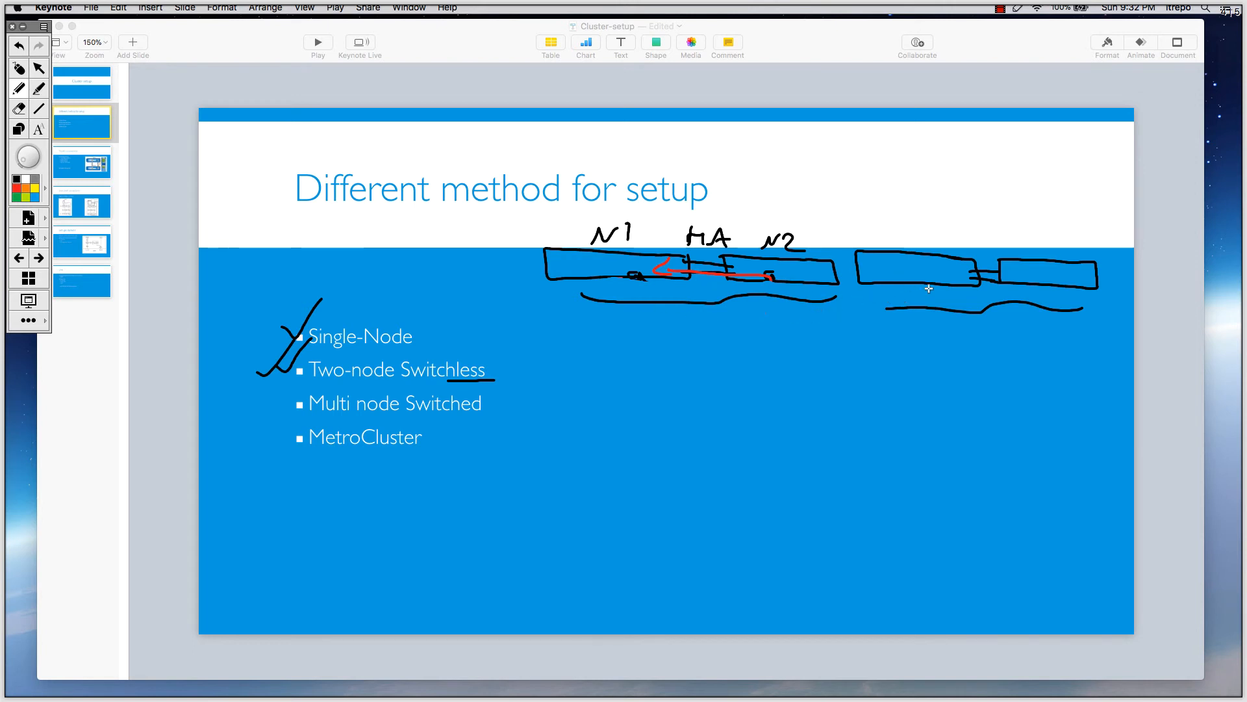
mouse_move(642, 274)
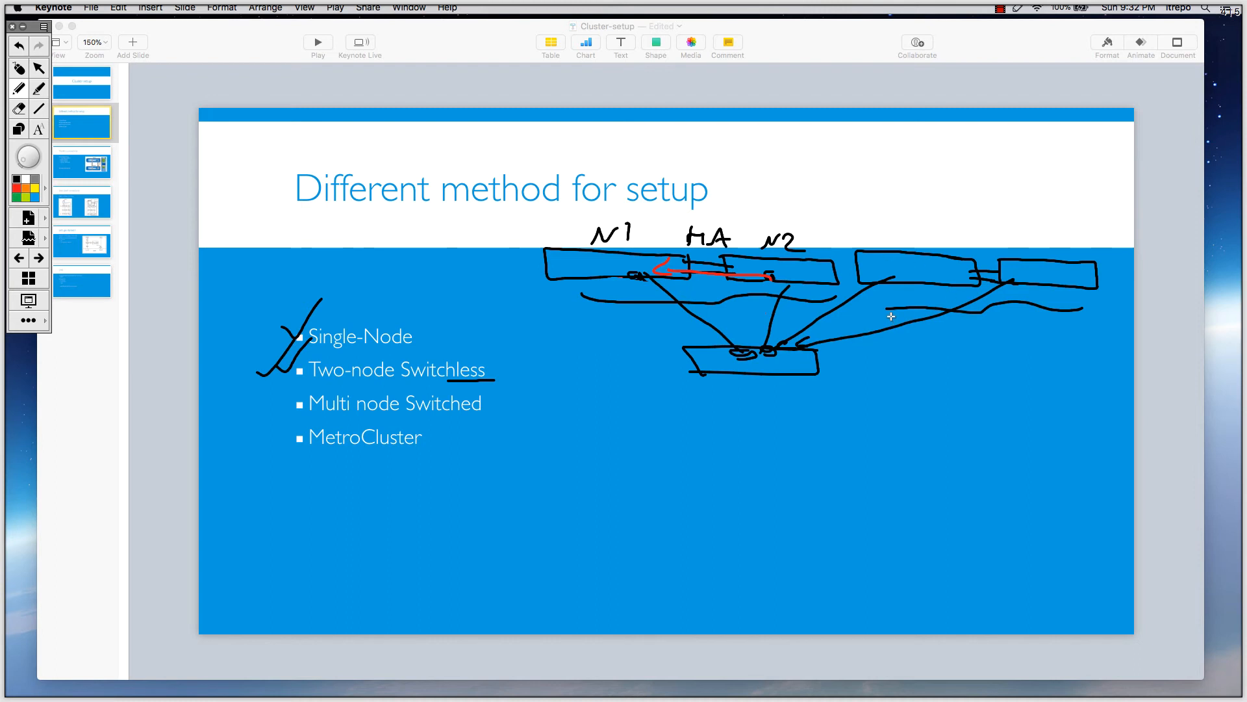
mouse_move(879, 344)
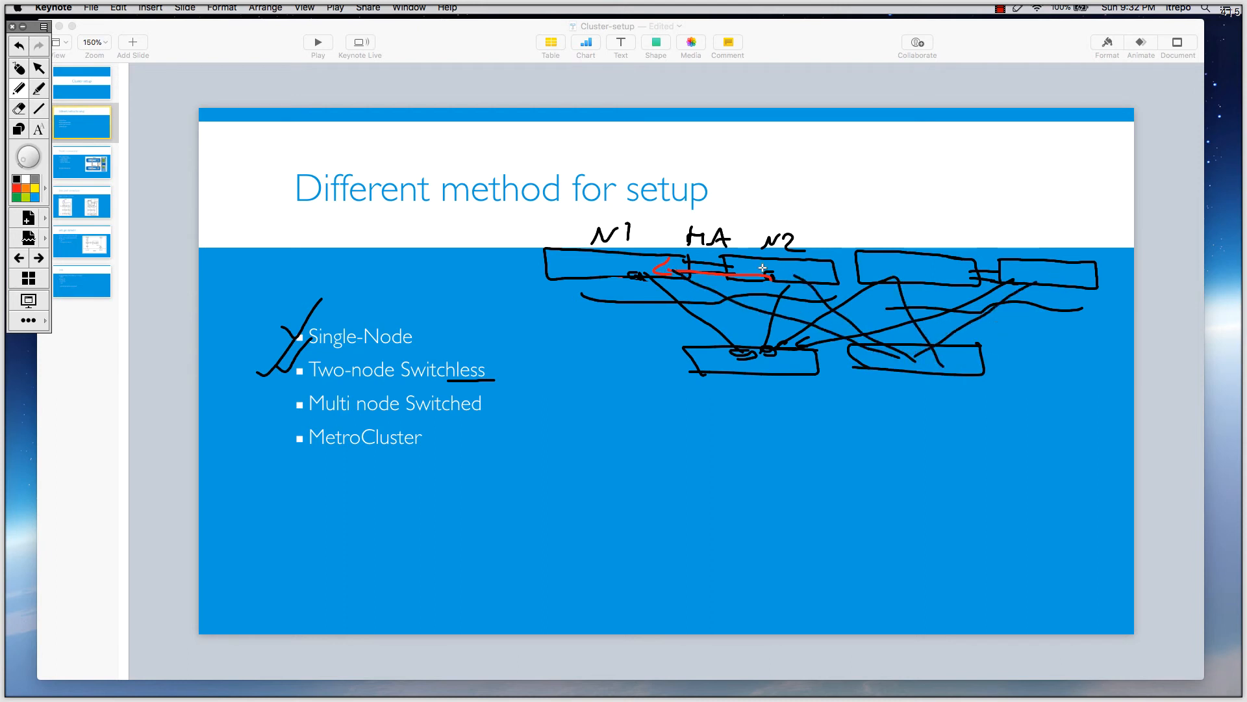
mouse_move(825, 263)
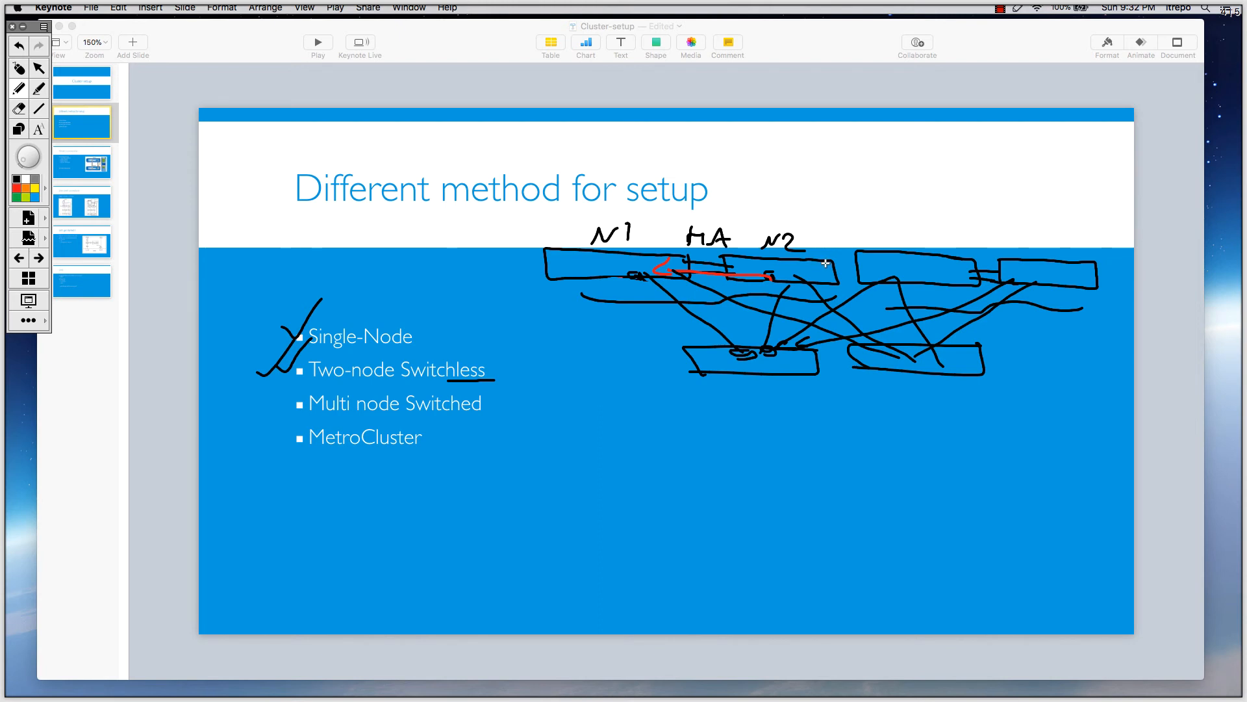
mouse_move(861, 280)
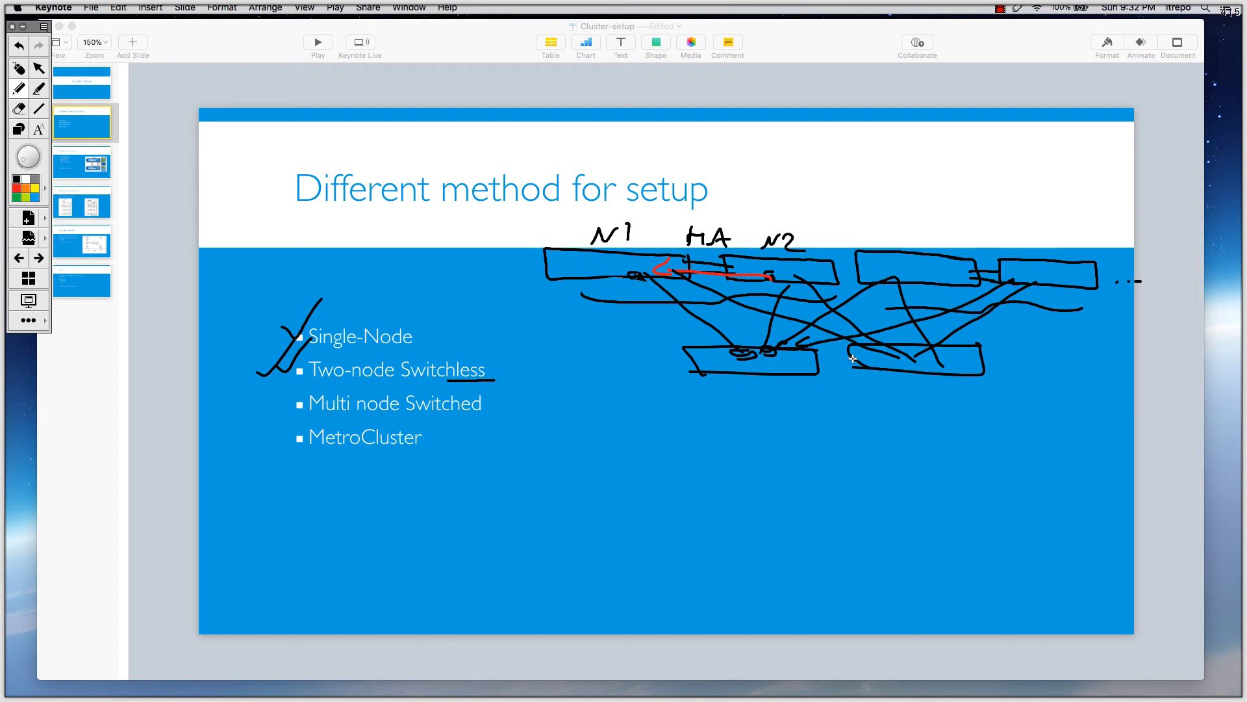
mouse_move(853, 353)
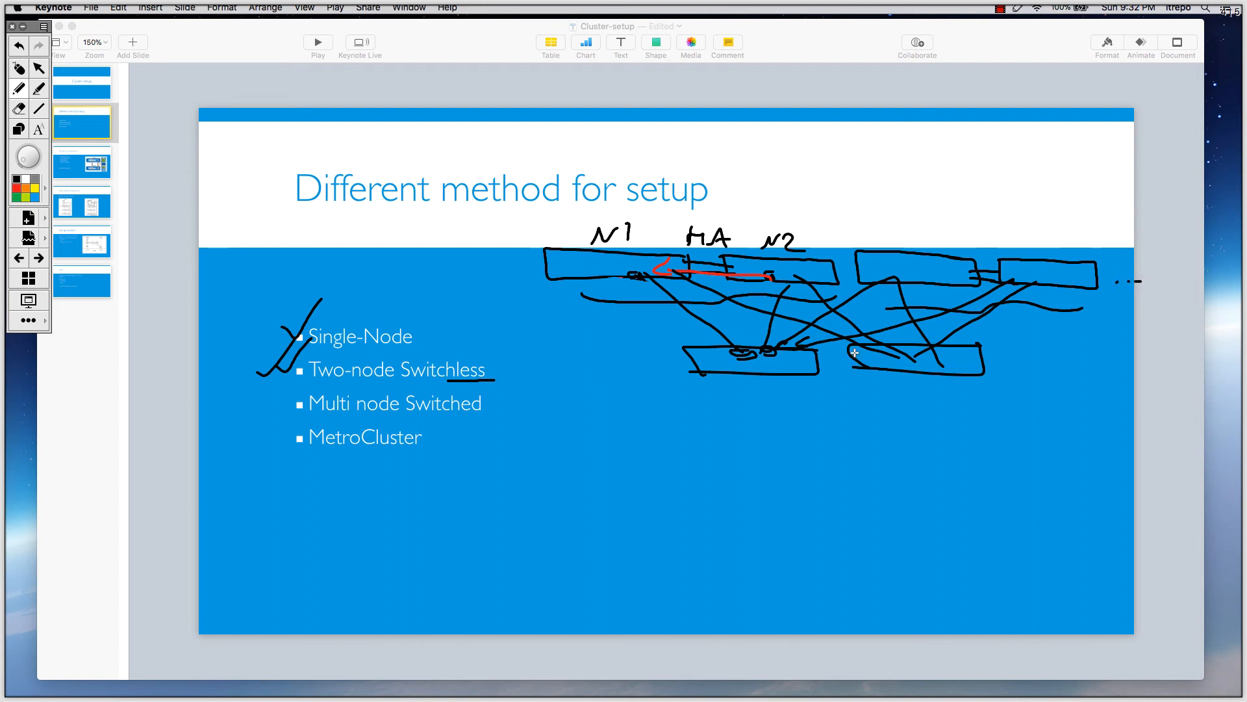
mouse_move(938, 380)
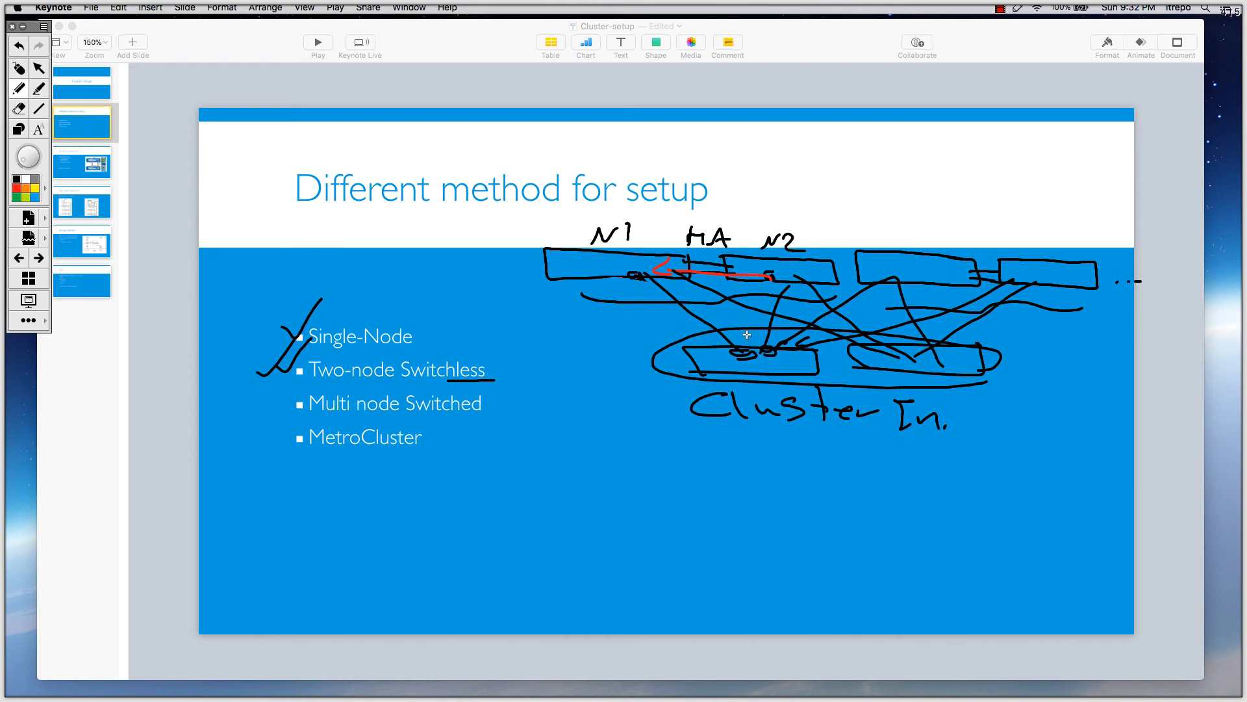
mouse_move(751, 305)
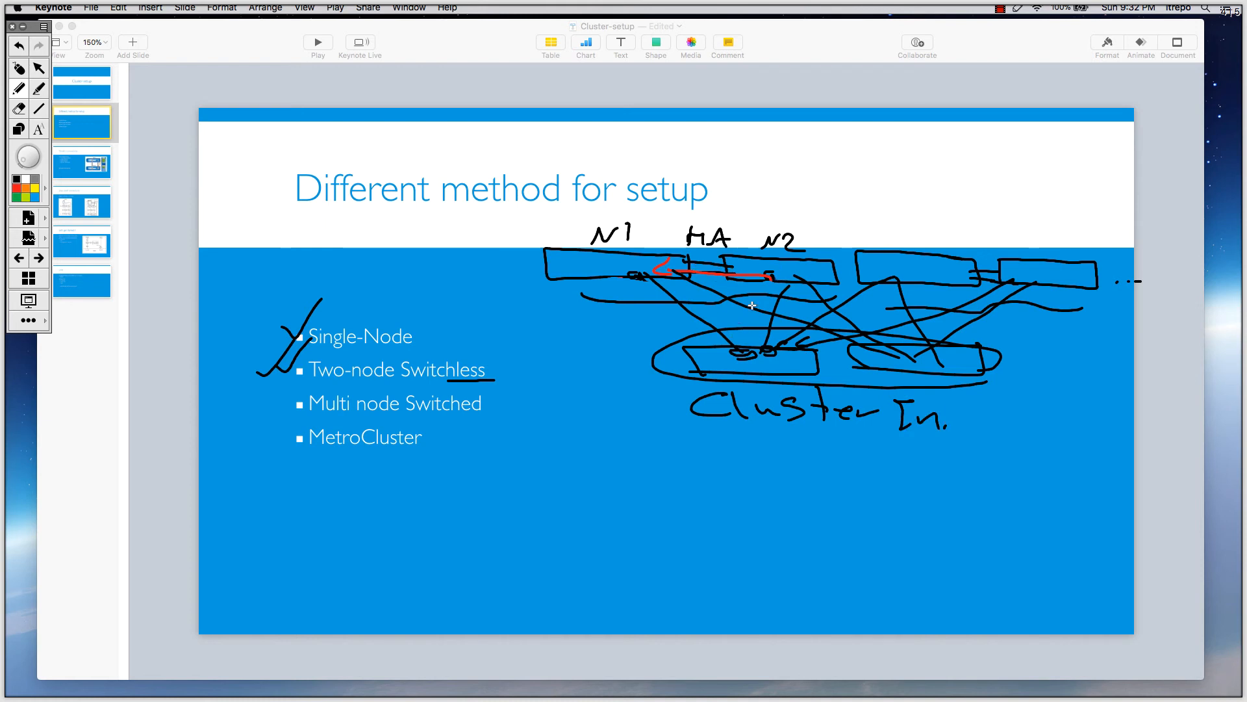
mouse_move(619, 333)
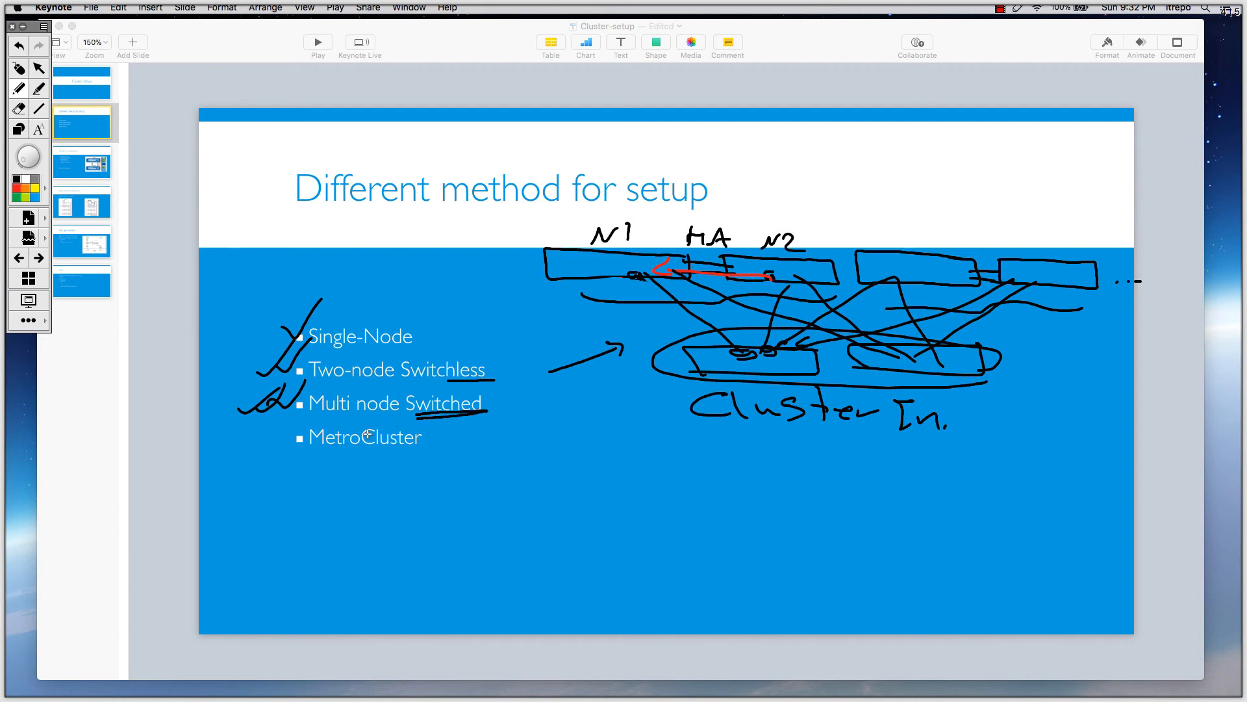
mouse_move(273, 447)
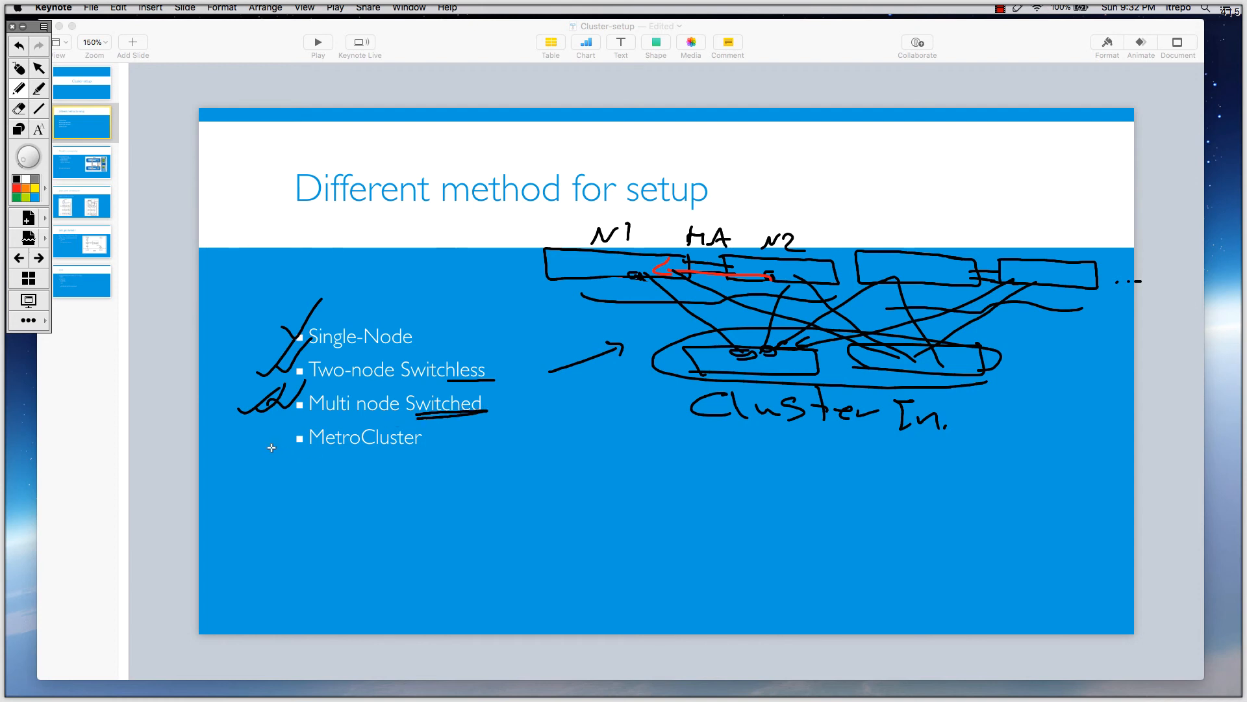
mouse_move(183, 382)
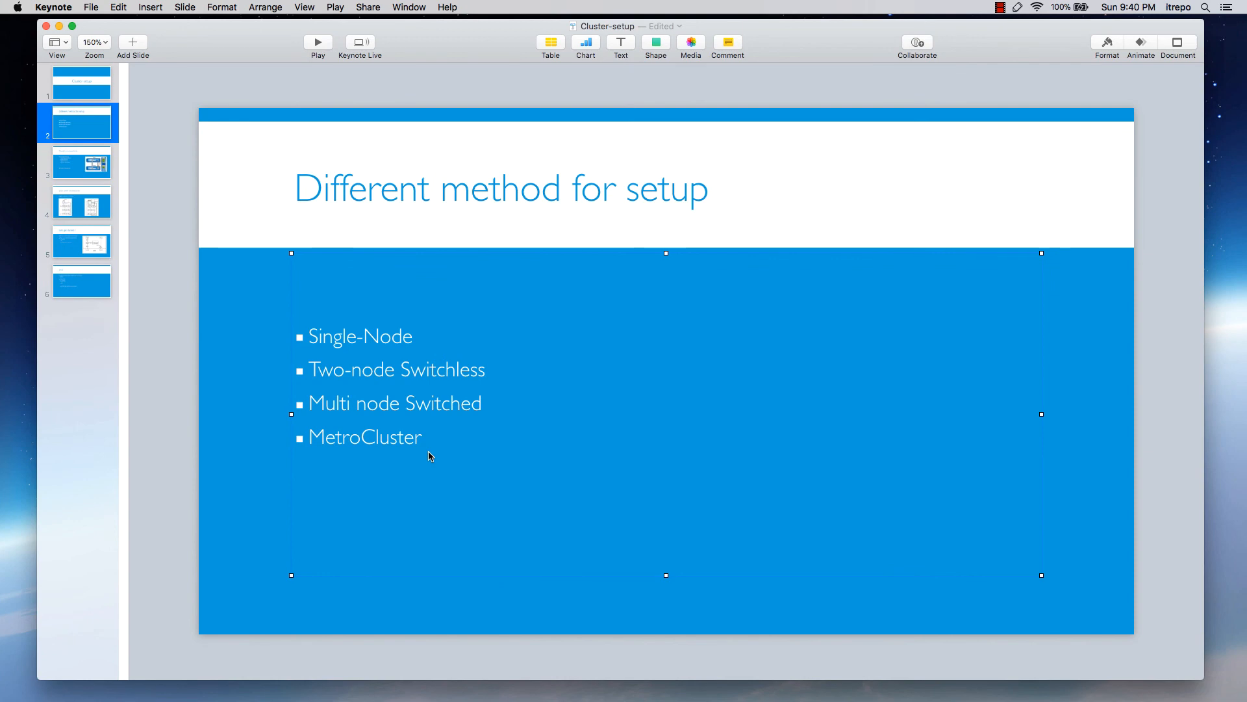
mouse_move(718, 214)
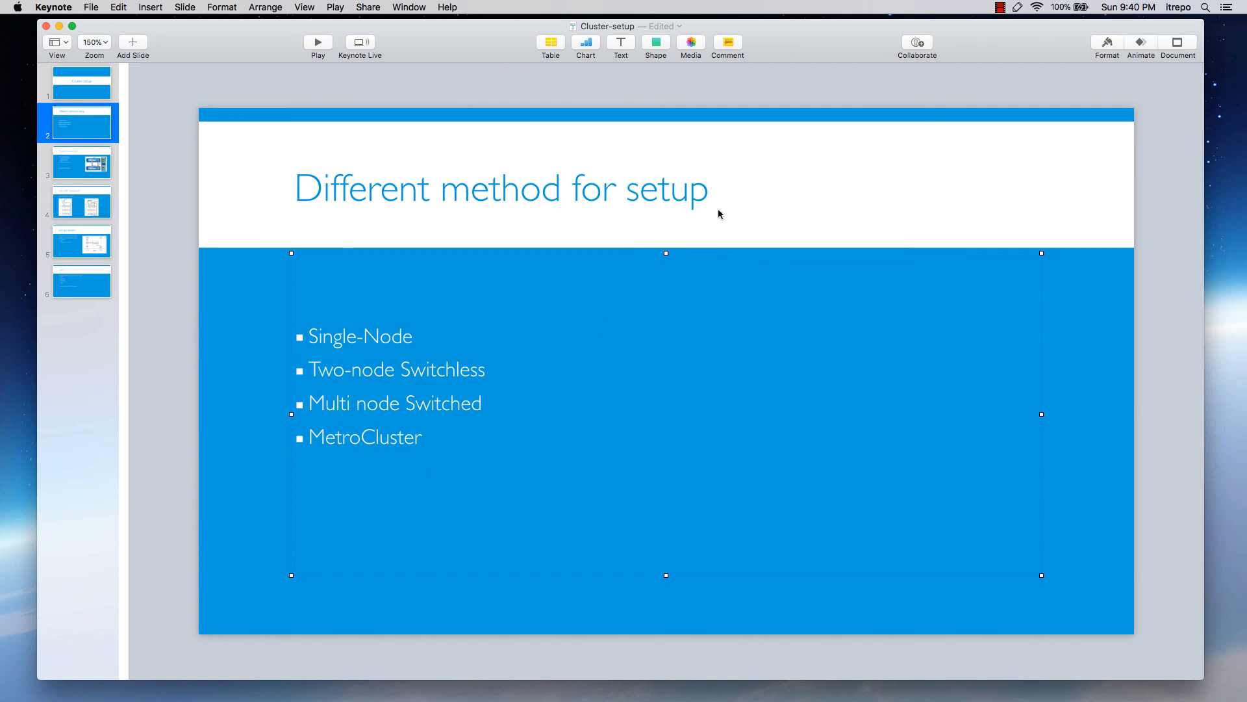
Clear all hand-drawn annotations from the slide via the annotation tool
left_click(1016, 7)
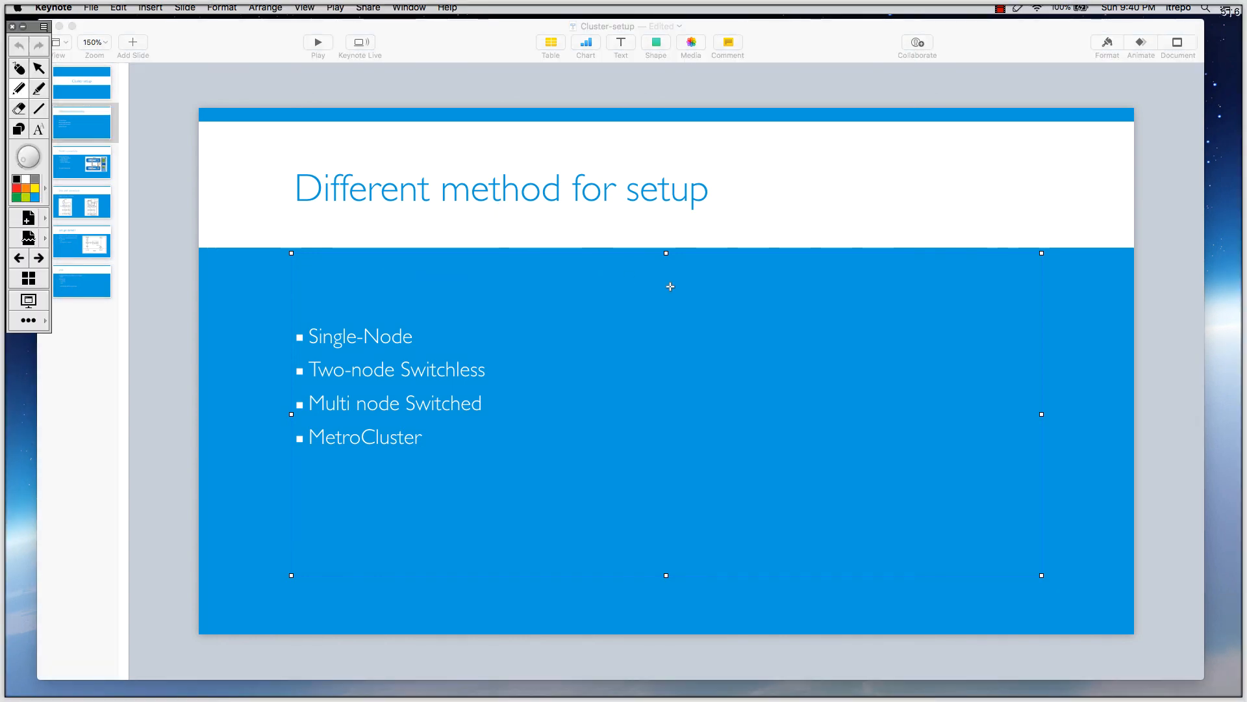
mouse_move(680, 340)
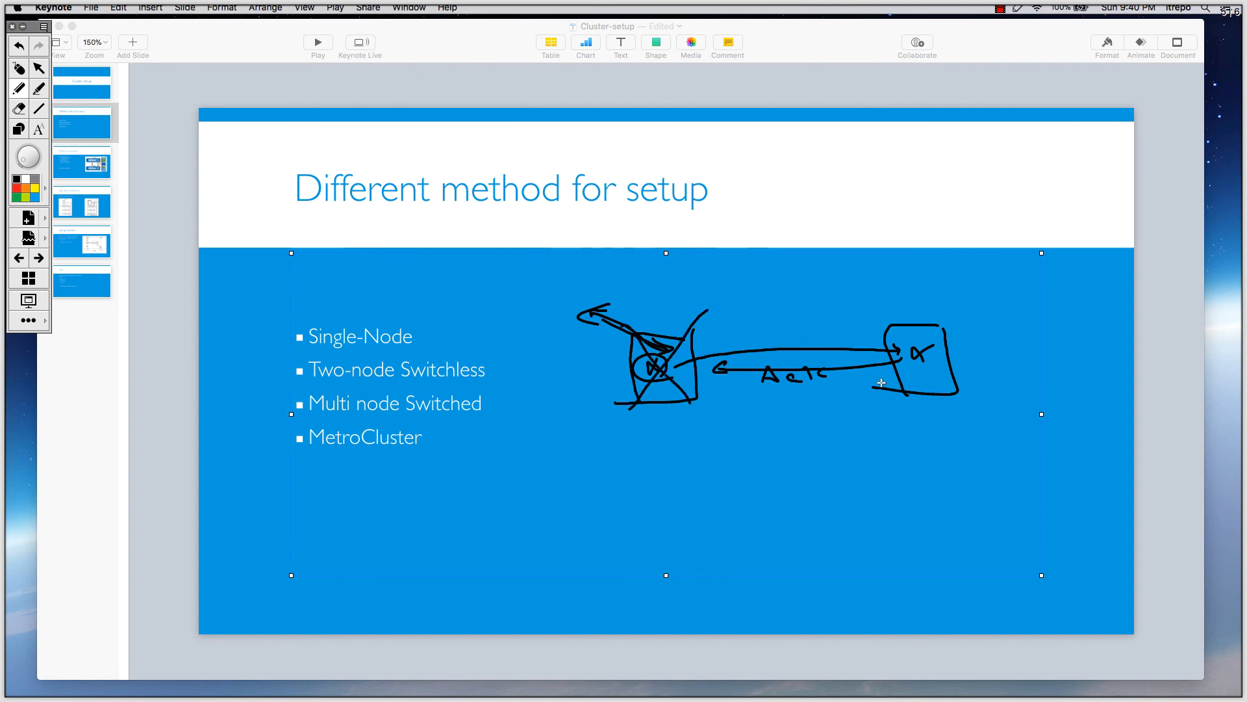
mouse_move(913, 362)
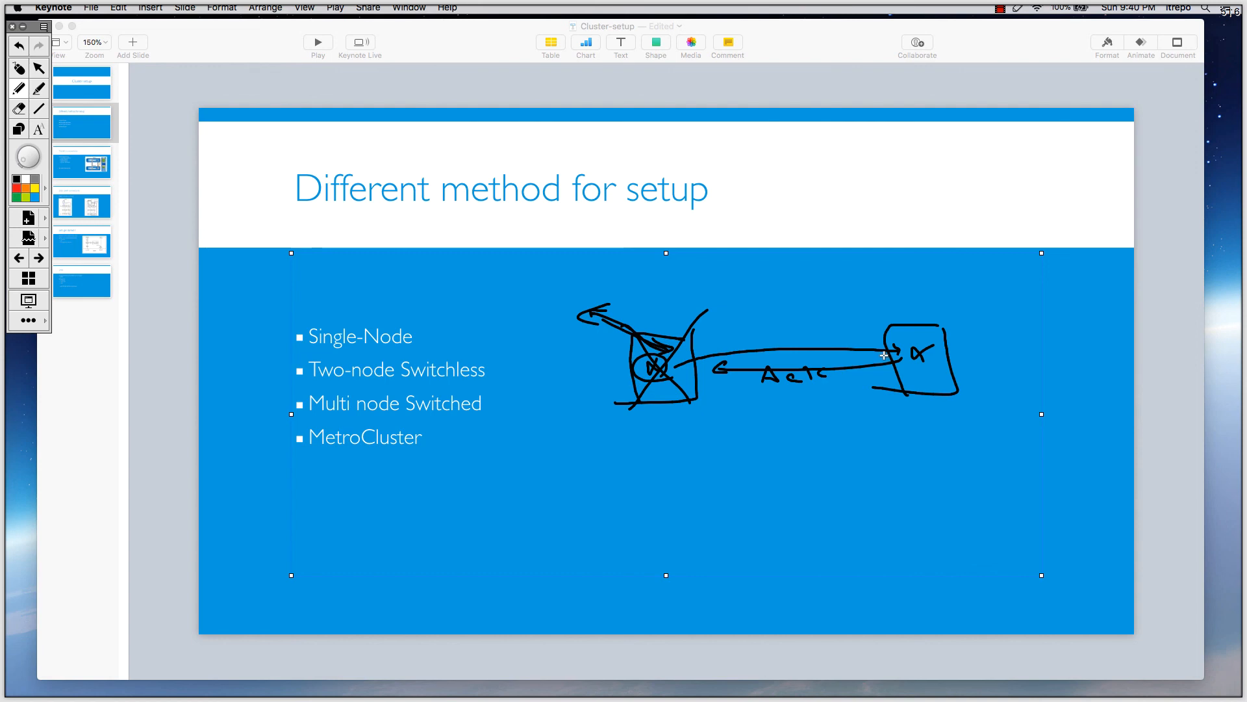
mouse_move(872, 355)
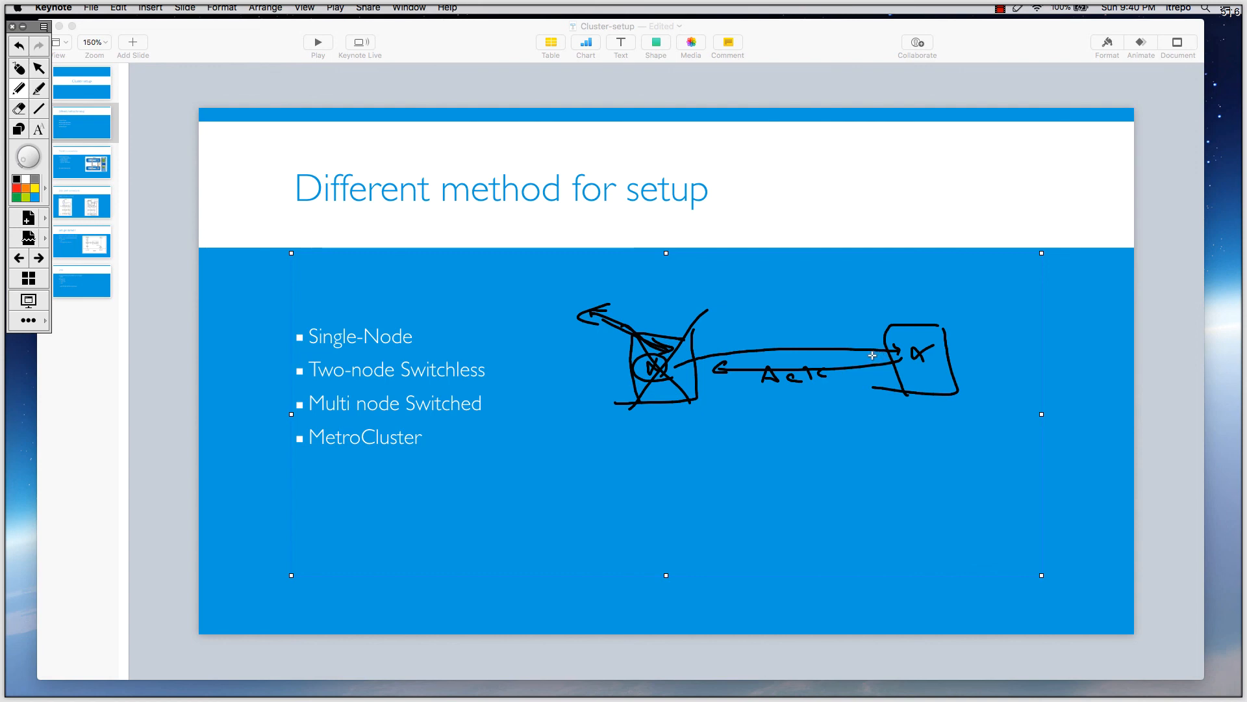
mouse_move(648, 380)
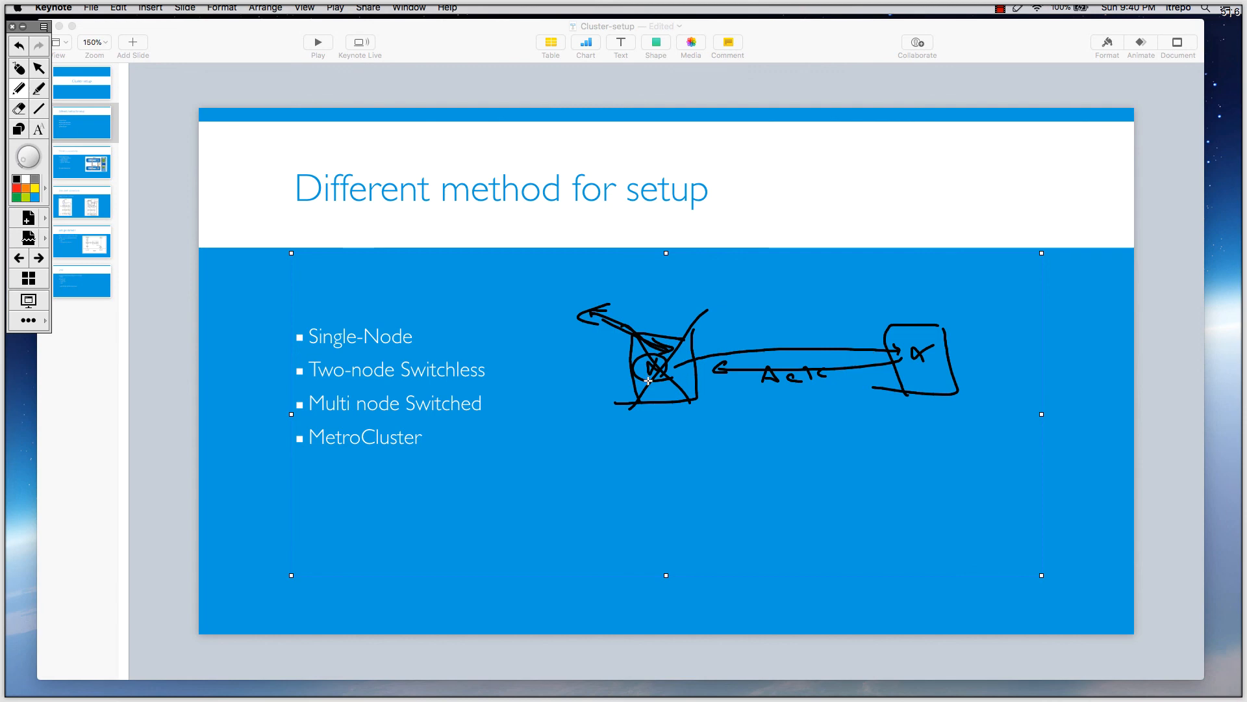
mouse_move(875, 322)
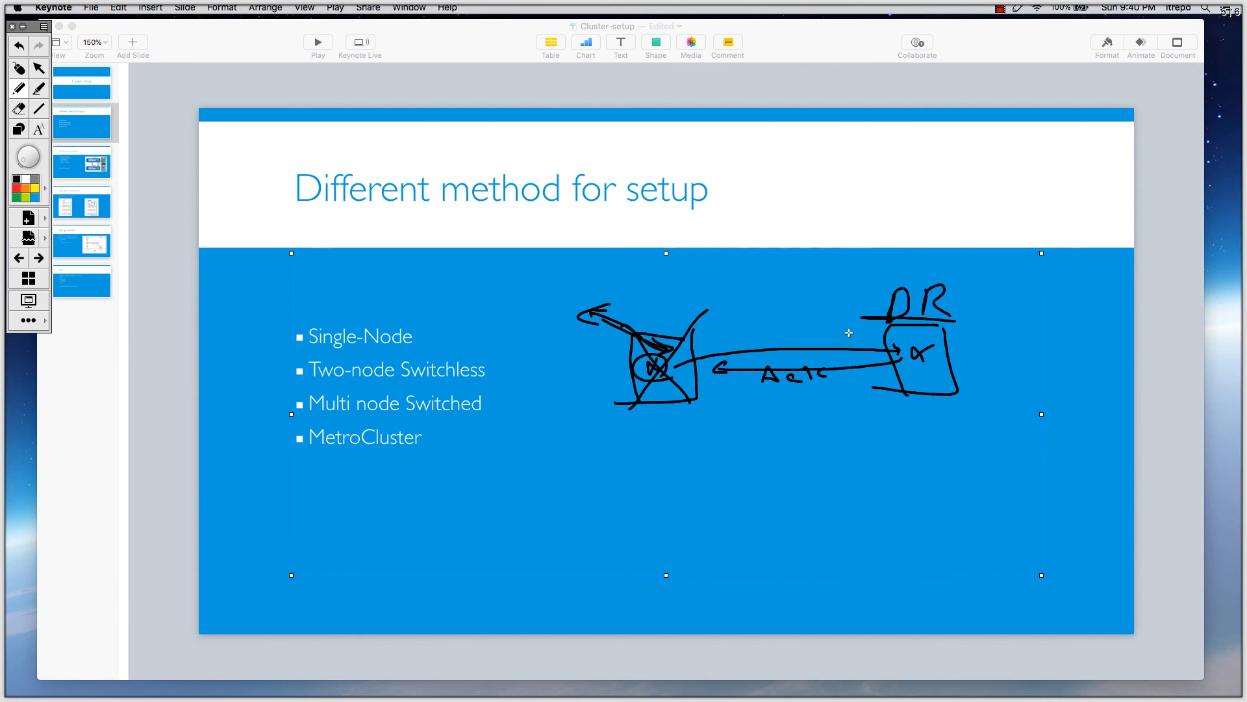
mouse_move(795, 345)
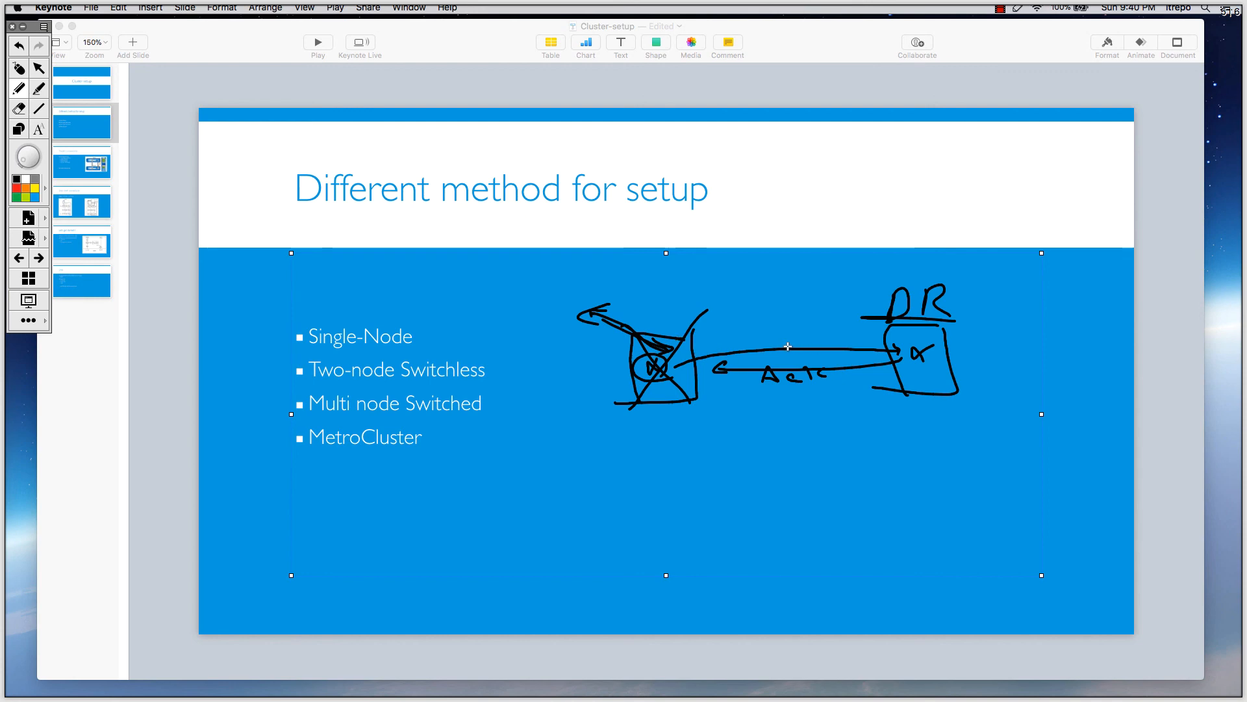
mouse_move(769, 340)
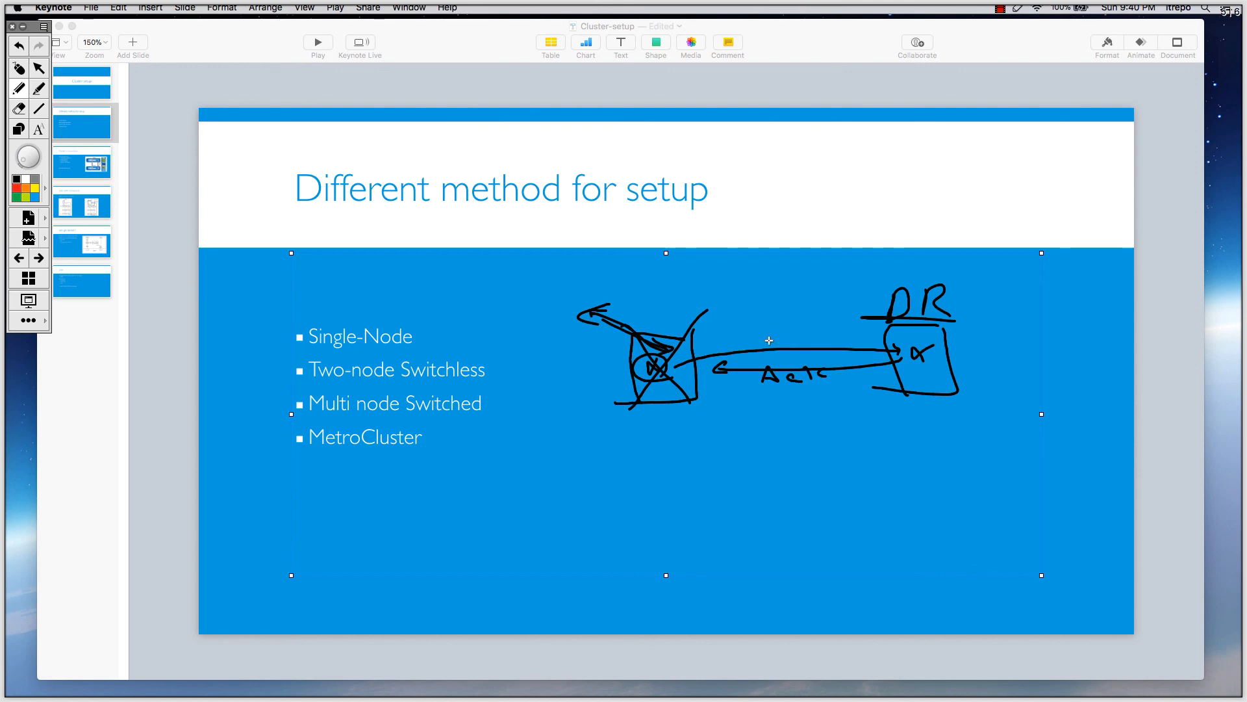